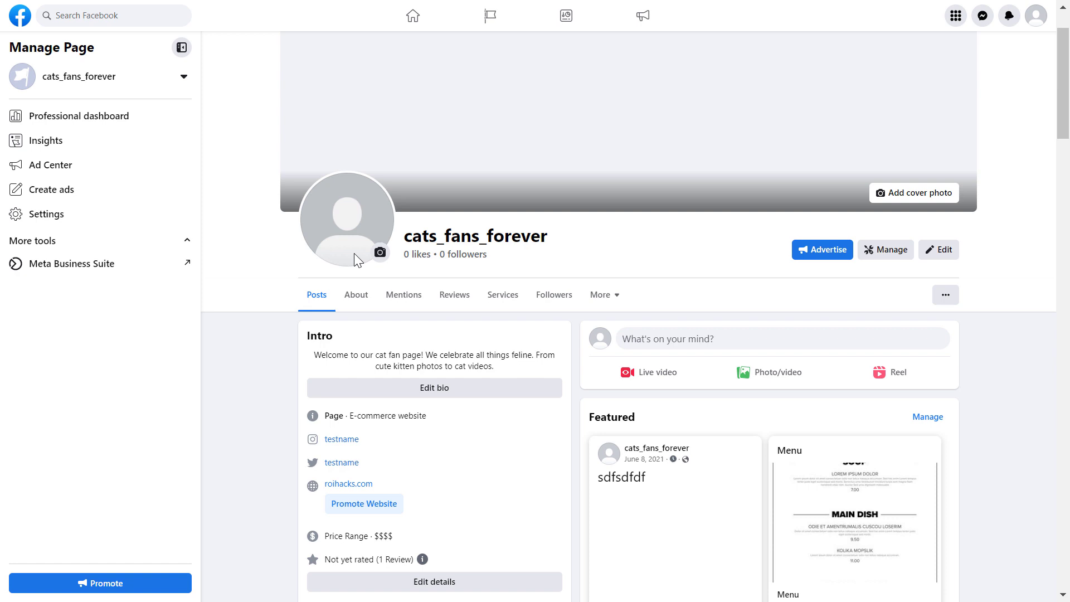
mouse_move(291, 326)
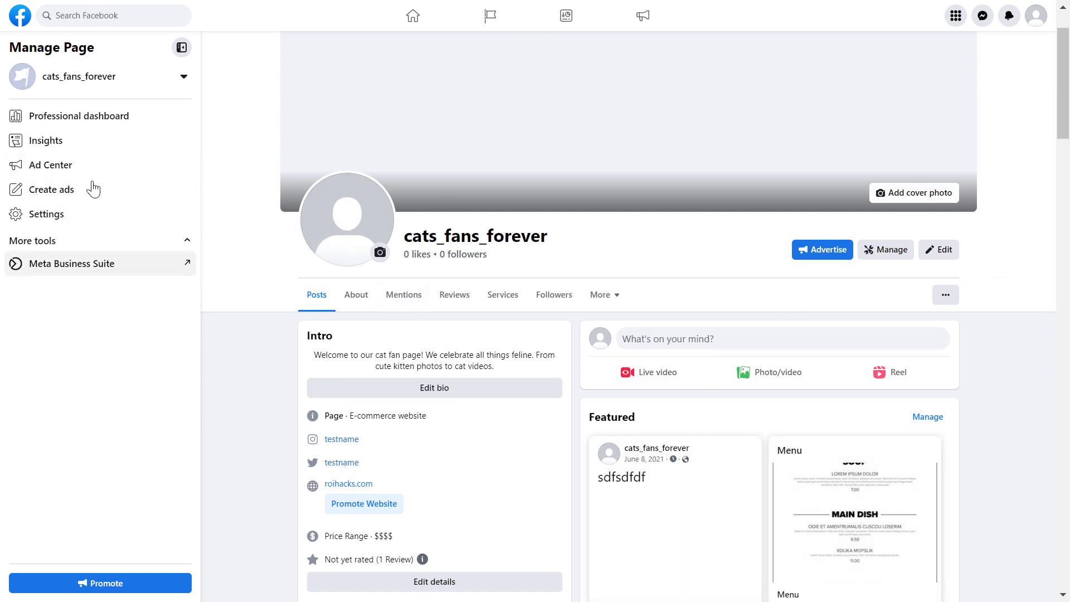
mouse_move(73, 263)
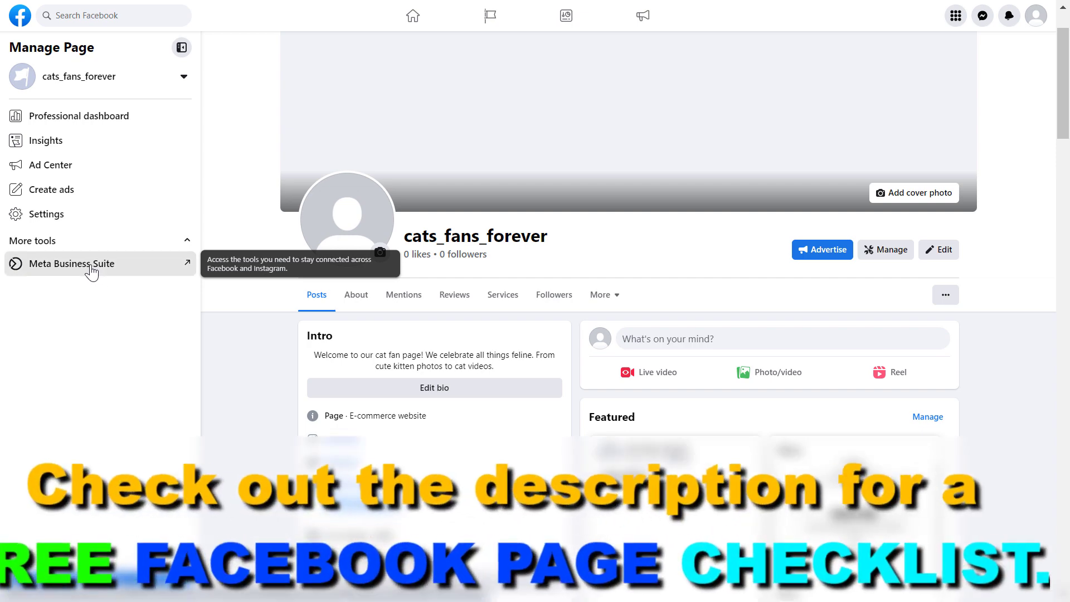
- Open the Meta Business Suite Home overview for cats_fans_forever from the Manage Page sidebar
left_click(66, 264)
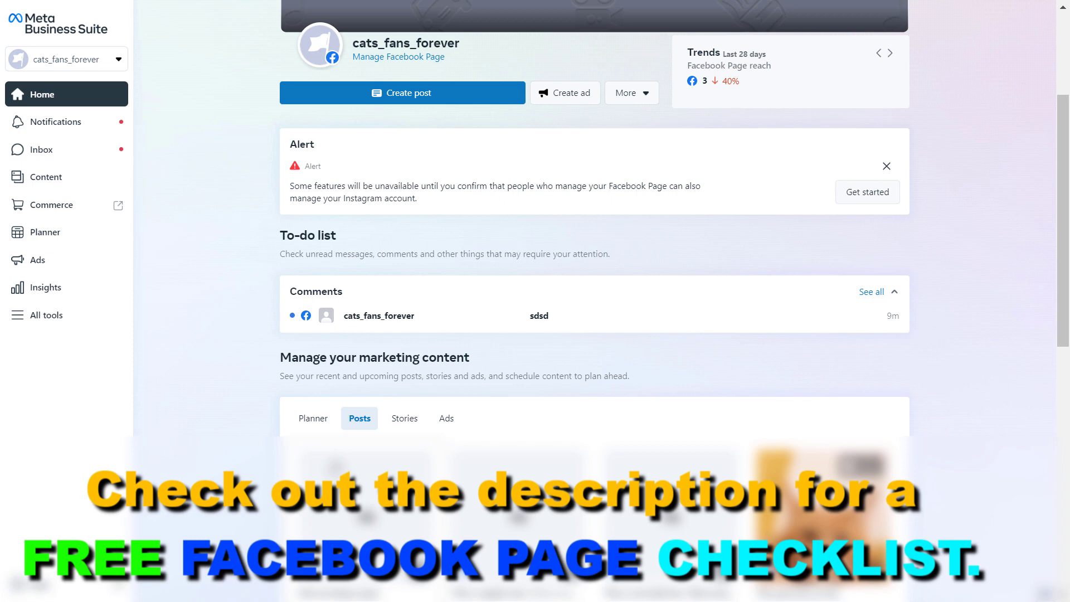
left_click(889, 53)
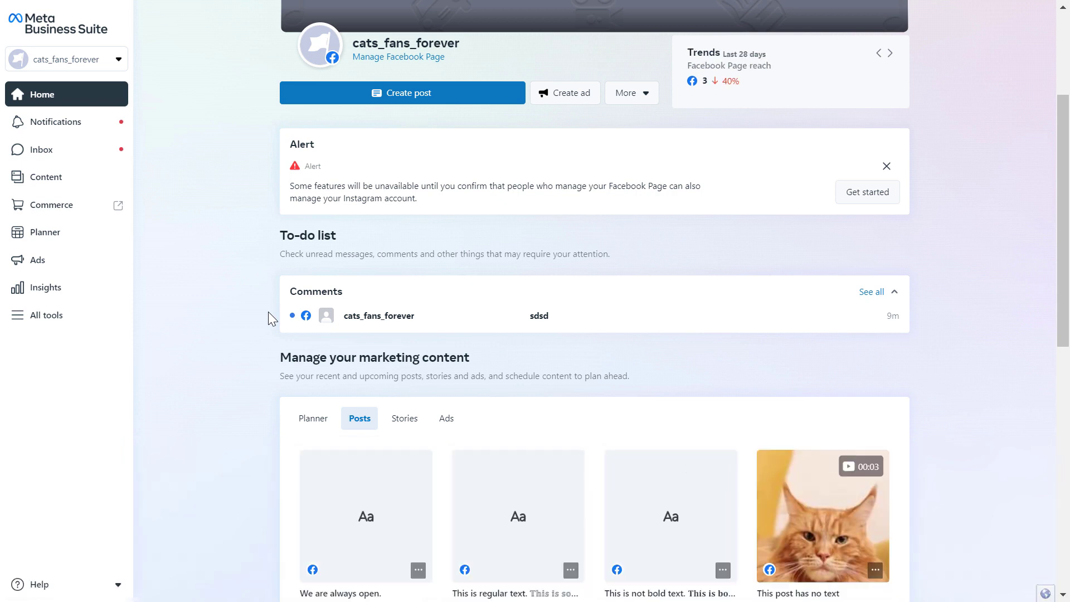
mouse_move(95, 222)
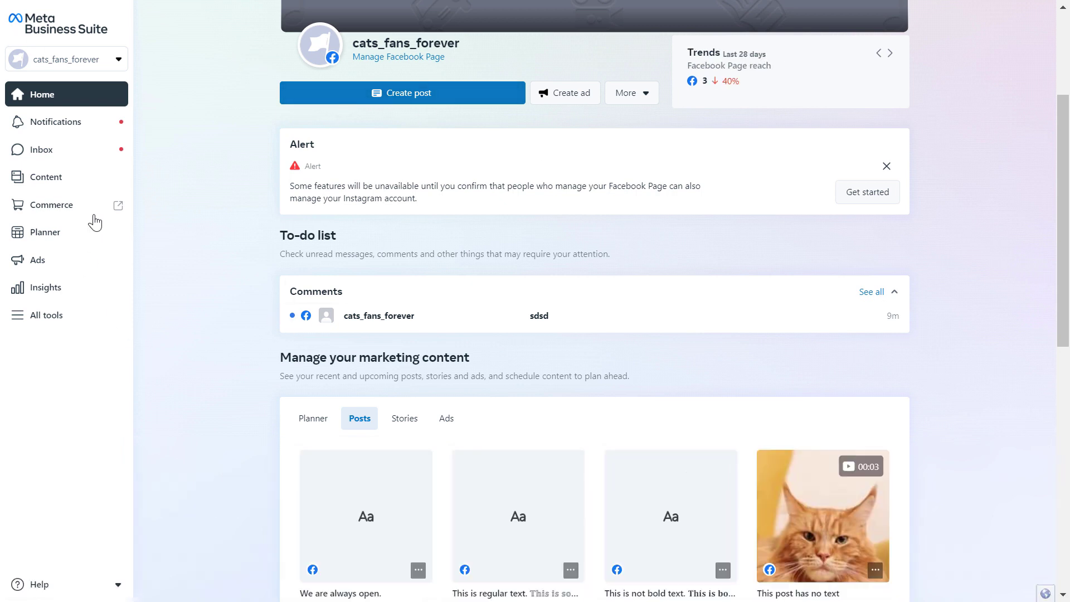
left_click(889, 52)
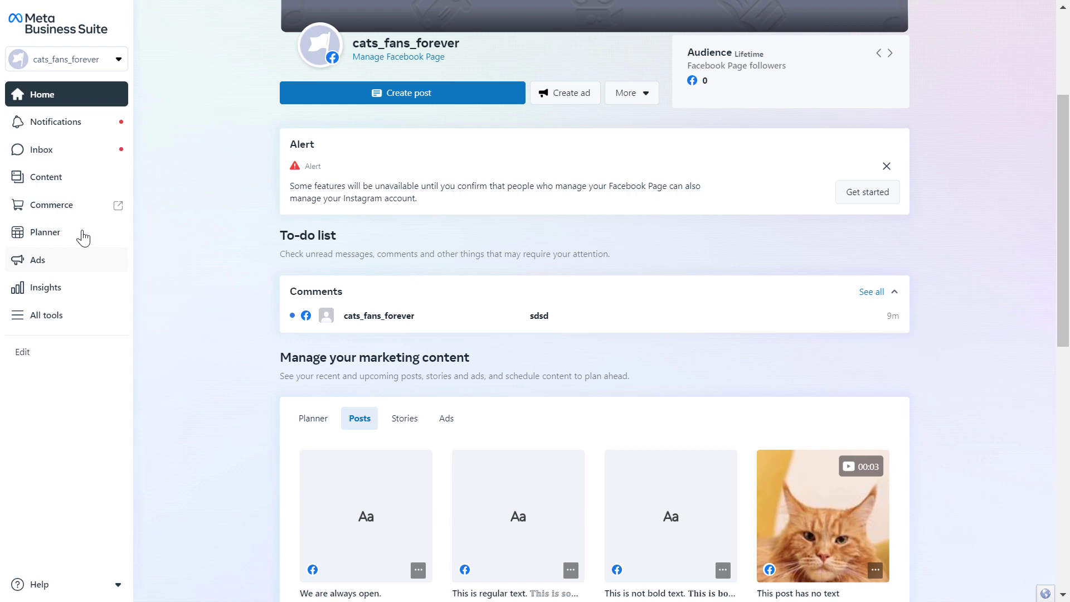
left_click(41, 149)
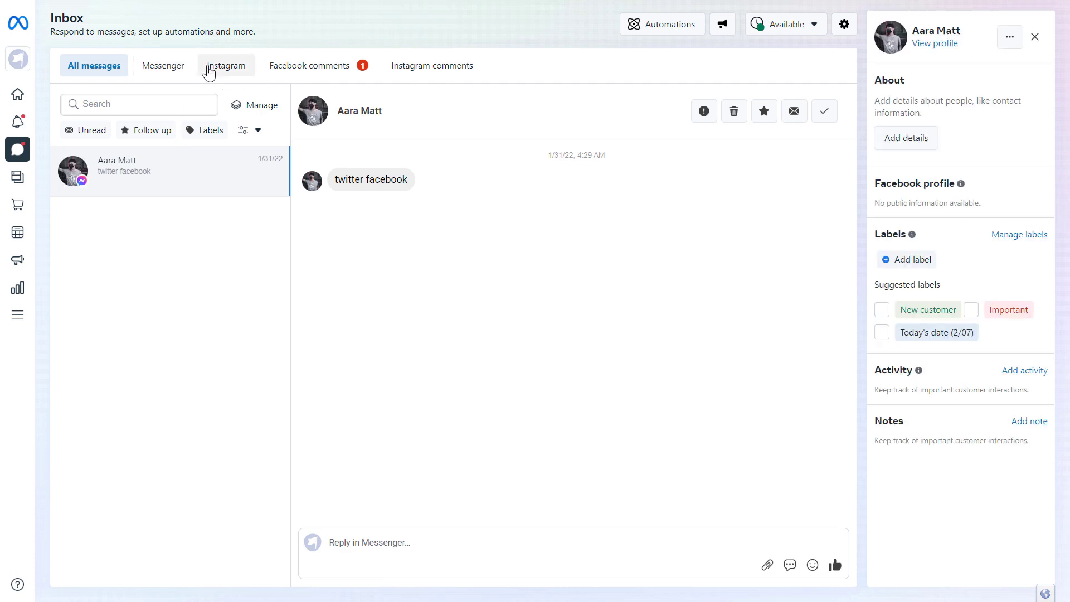
mouse_move(198, 184)
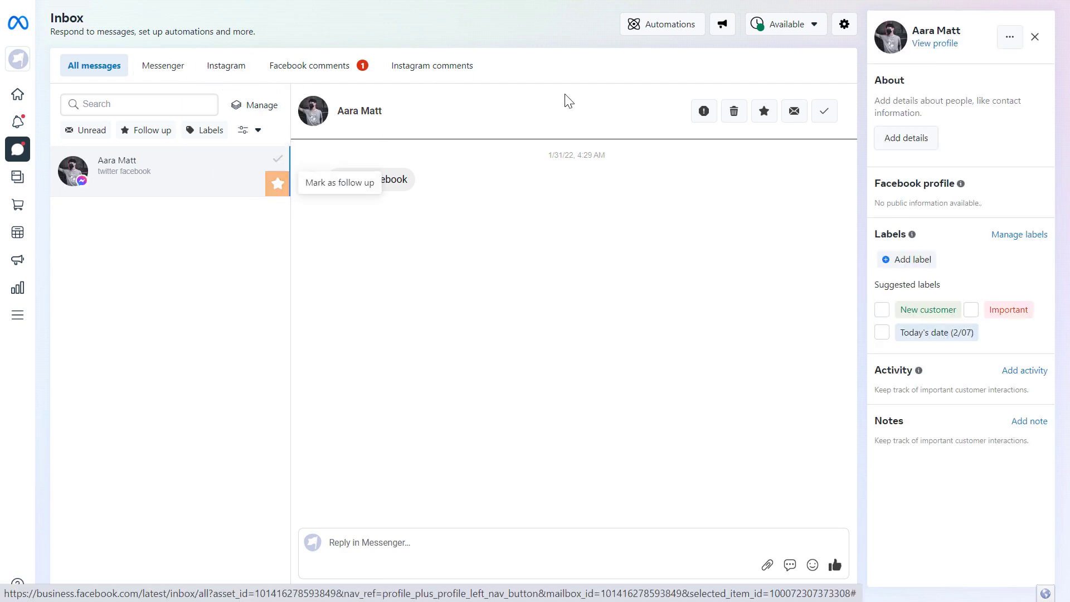
left_click(660, 24)
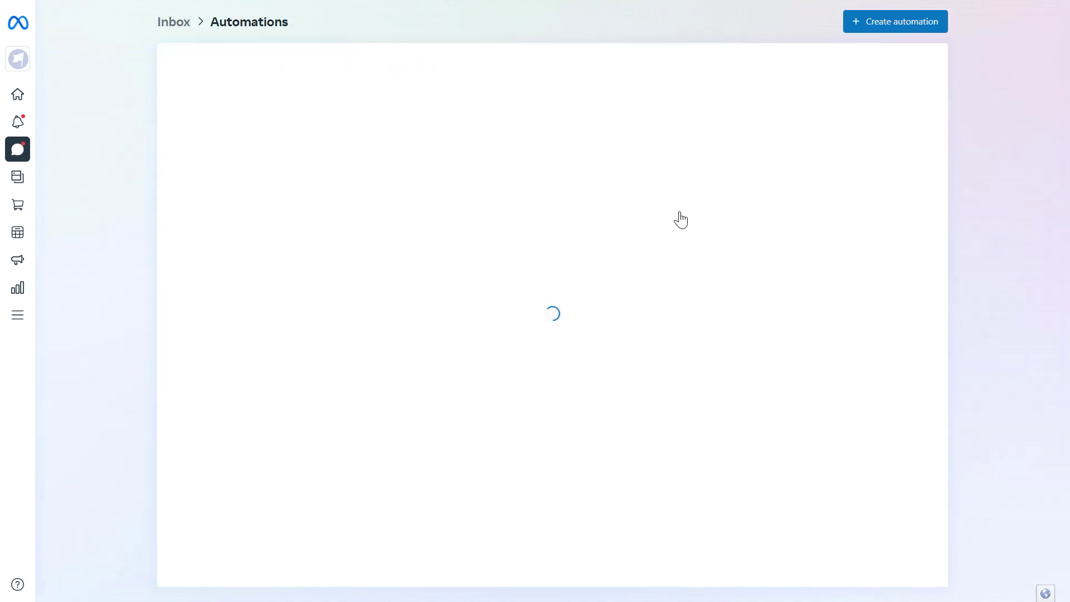
left_click(173, 22)
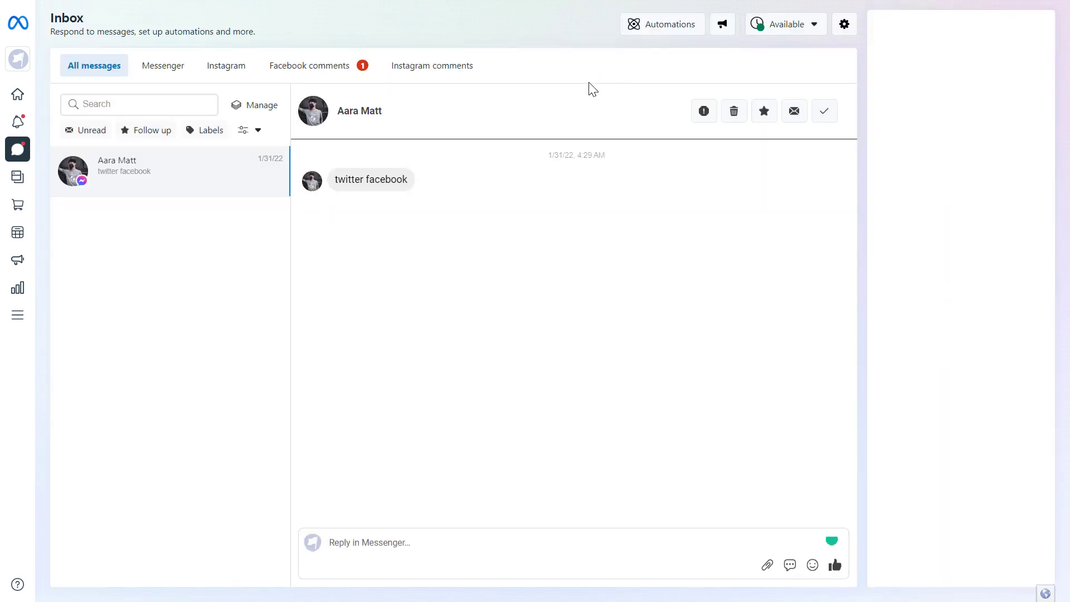
- Open the Automations page listing suggestions, the inactive away message and appointment reminders
left_click(662, 24)
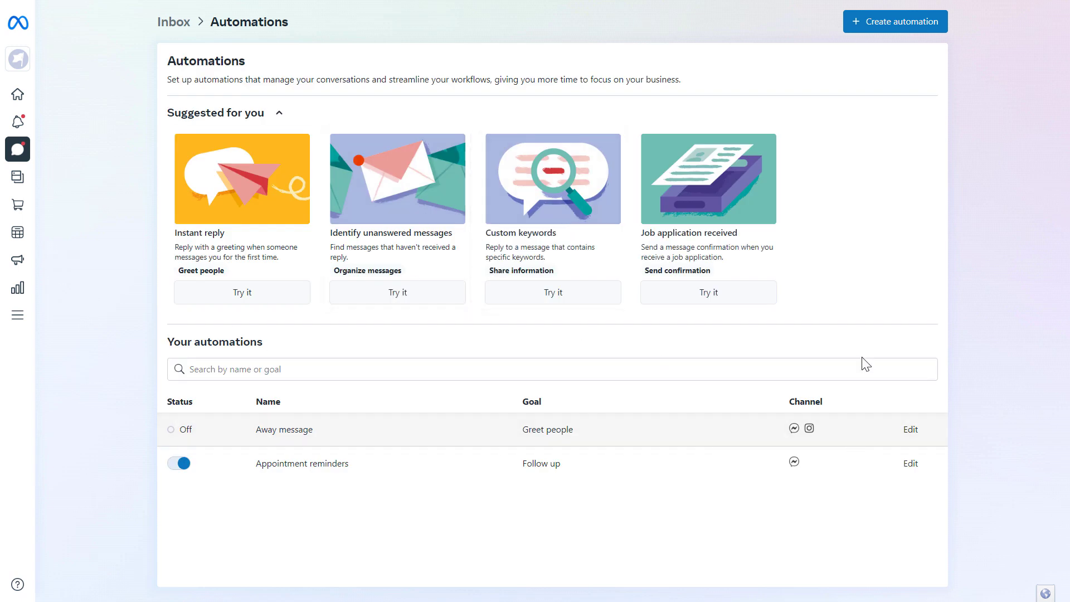
mouse_move(677, 189)
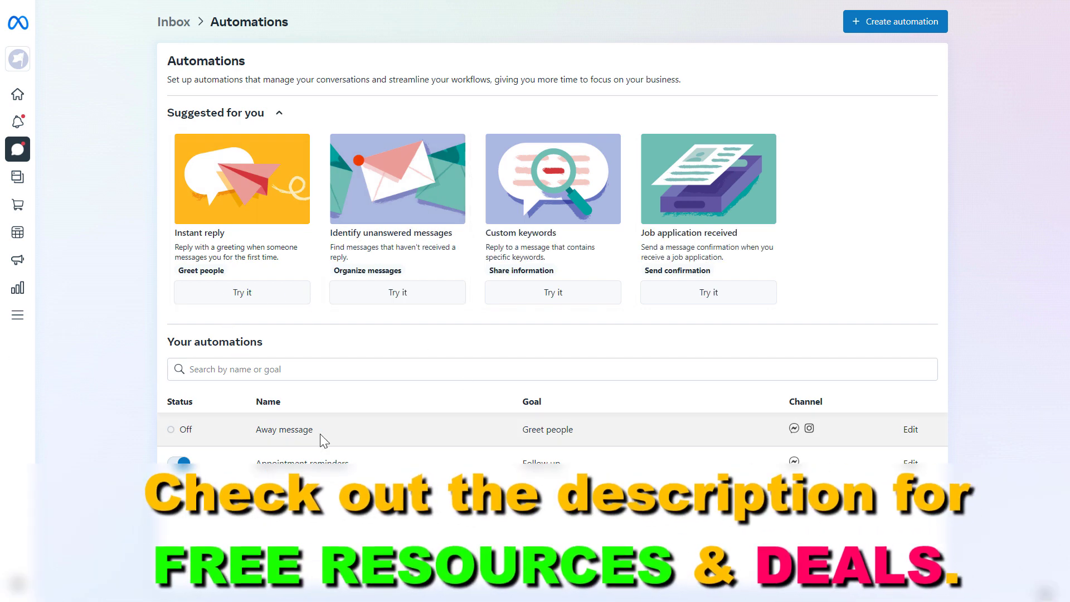
mouse_move(603, 335)
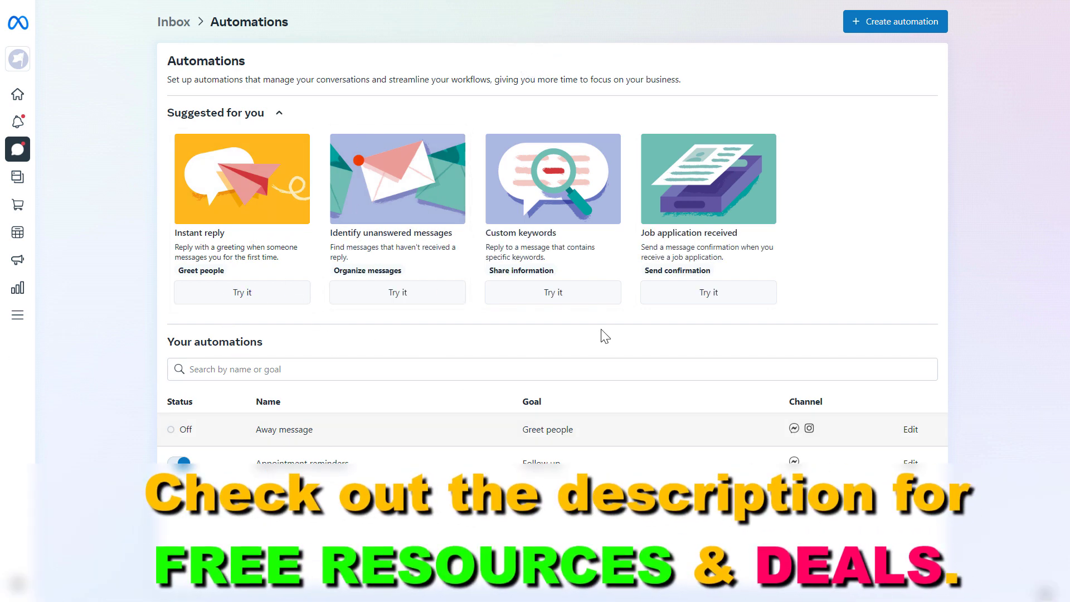
mouse_move(894, 22)
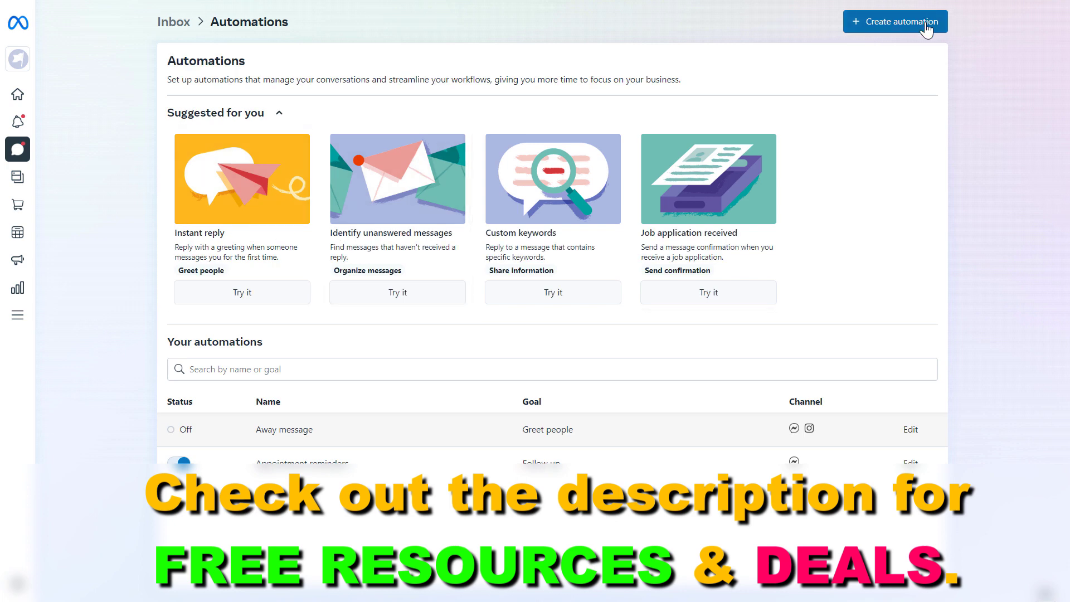
mouse_move(481, 254)
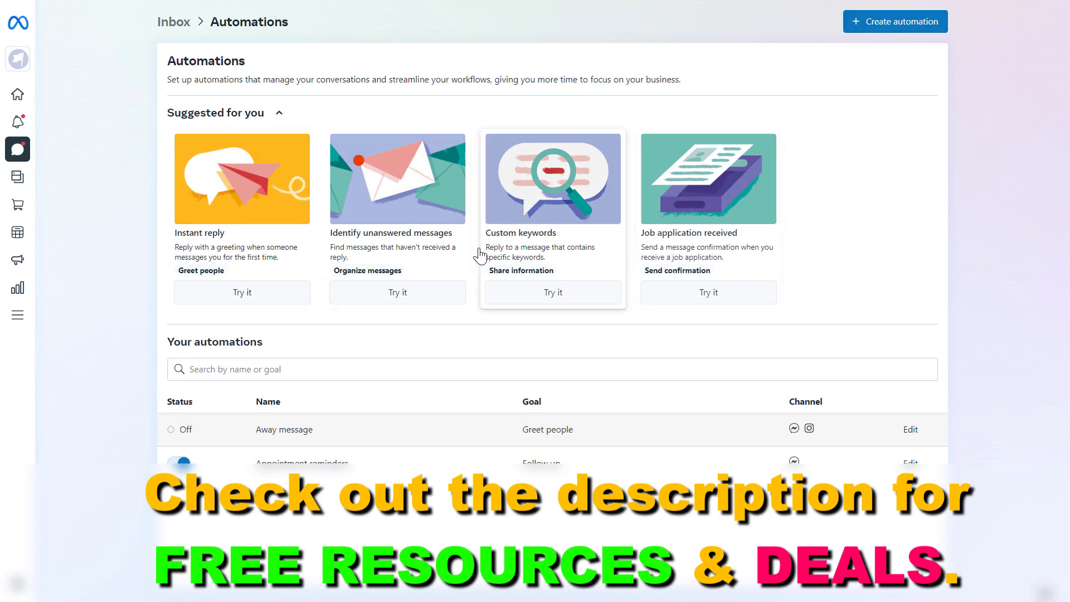
mouse_move(82, 150)
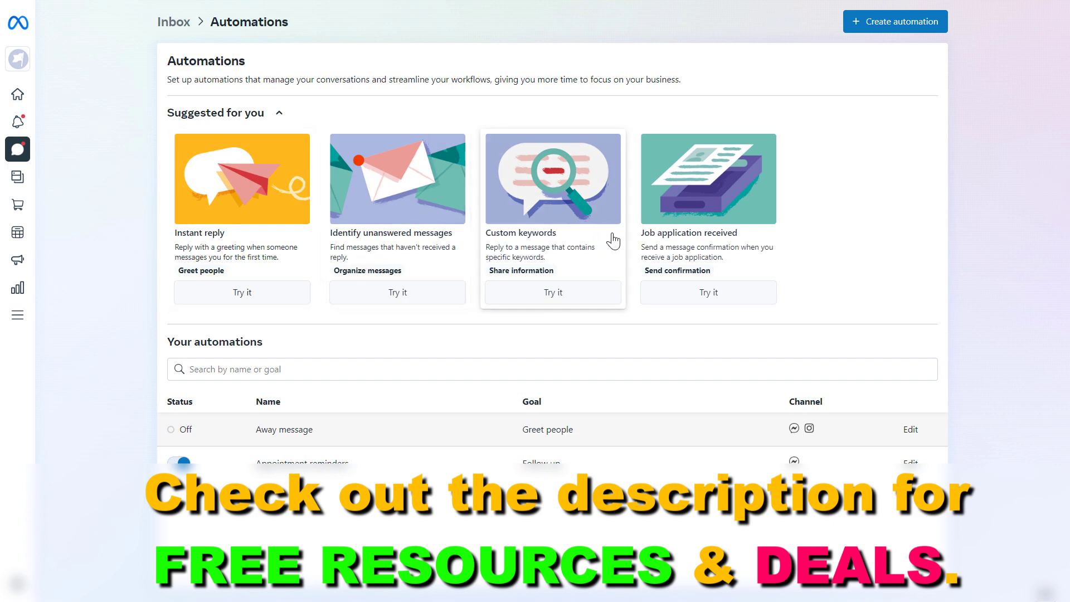
mouse_move(681, 223)
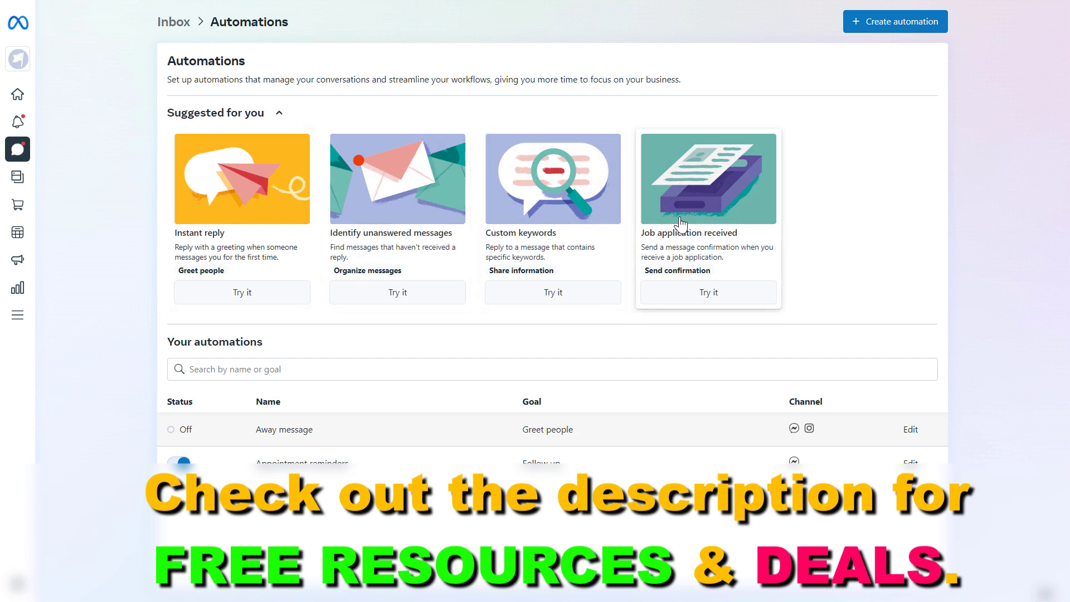
mouse_move(183, 270)
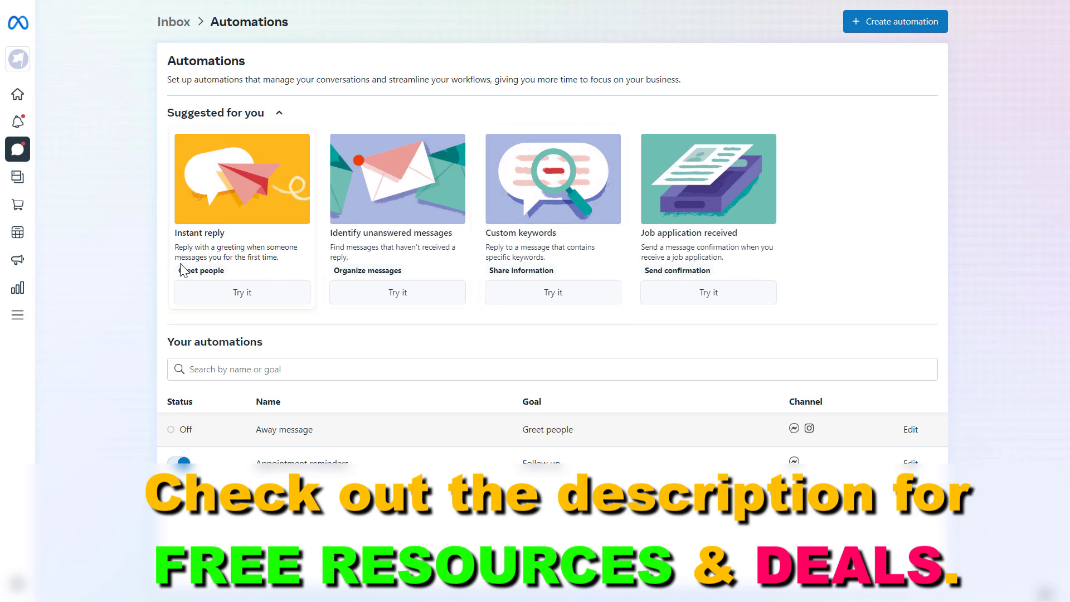
mouse_move(210, 213)
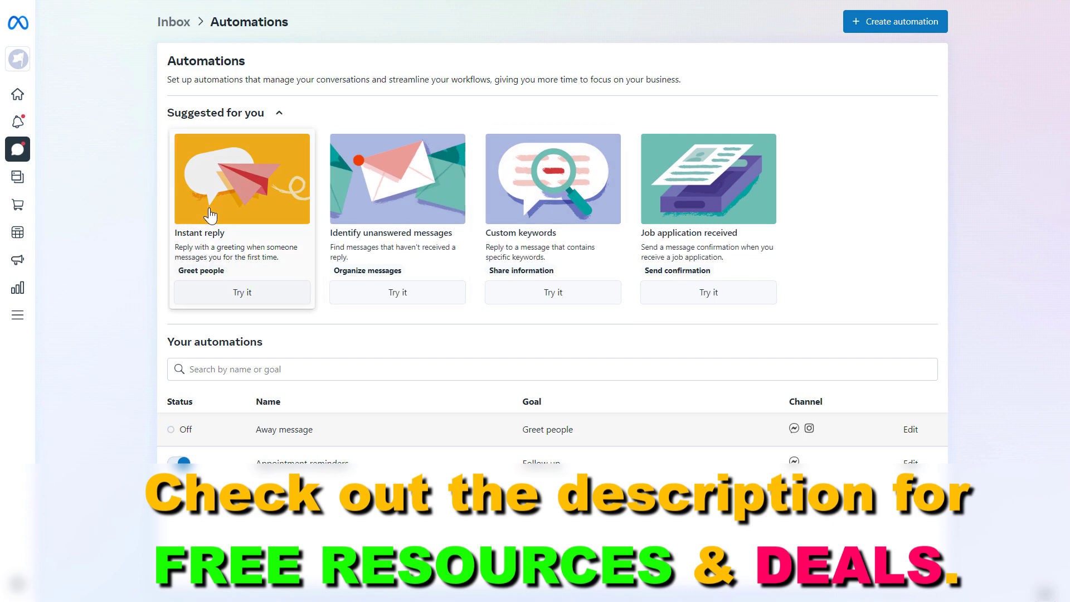
- Open the Instant reply editor and toggle its switch on, then back off
left_click(242, 292)
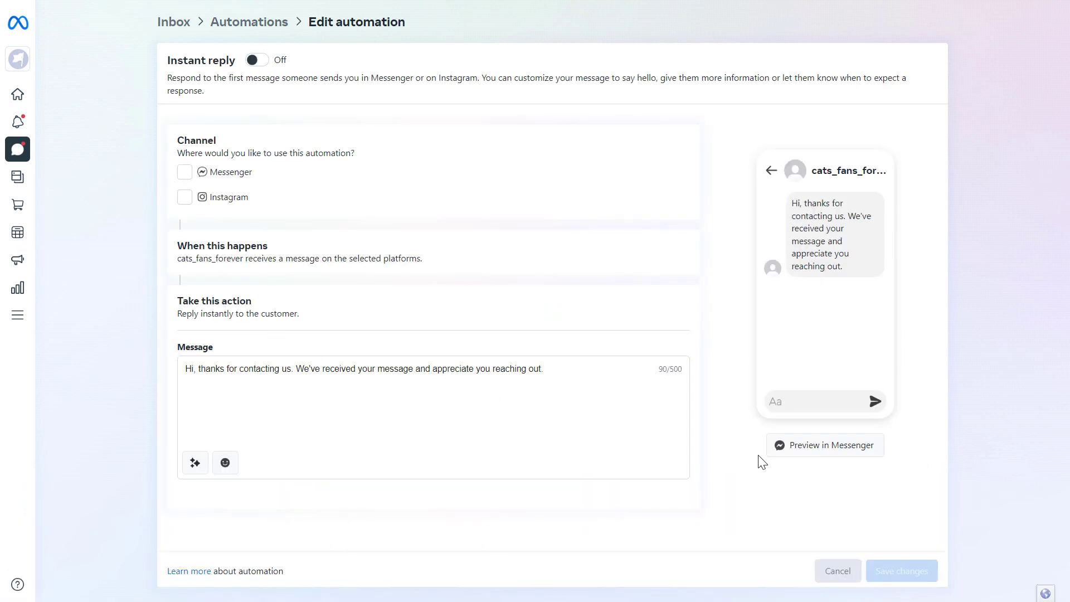
left_click(256, 59)
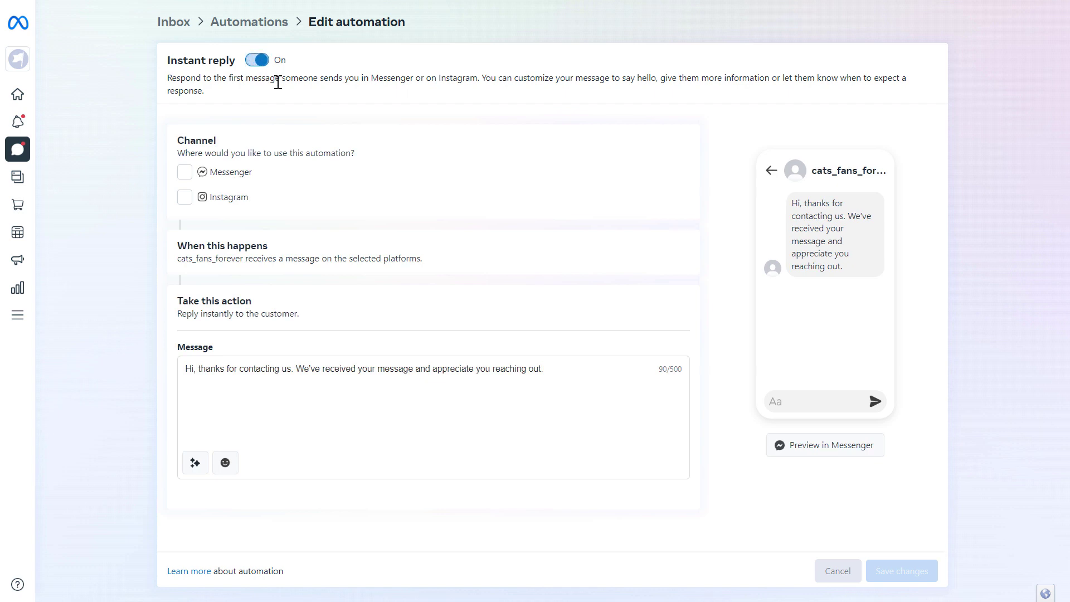
left_click(256, 60)
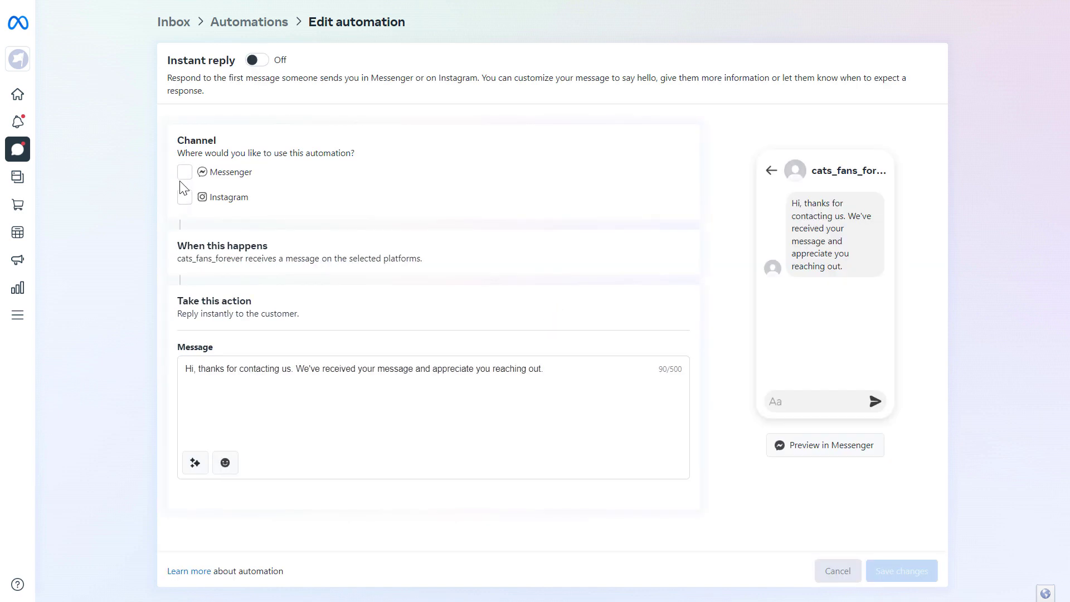
mouse_move(183, 204)
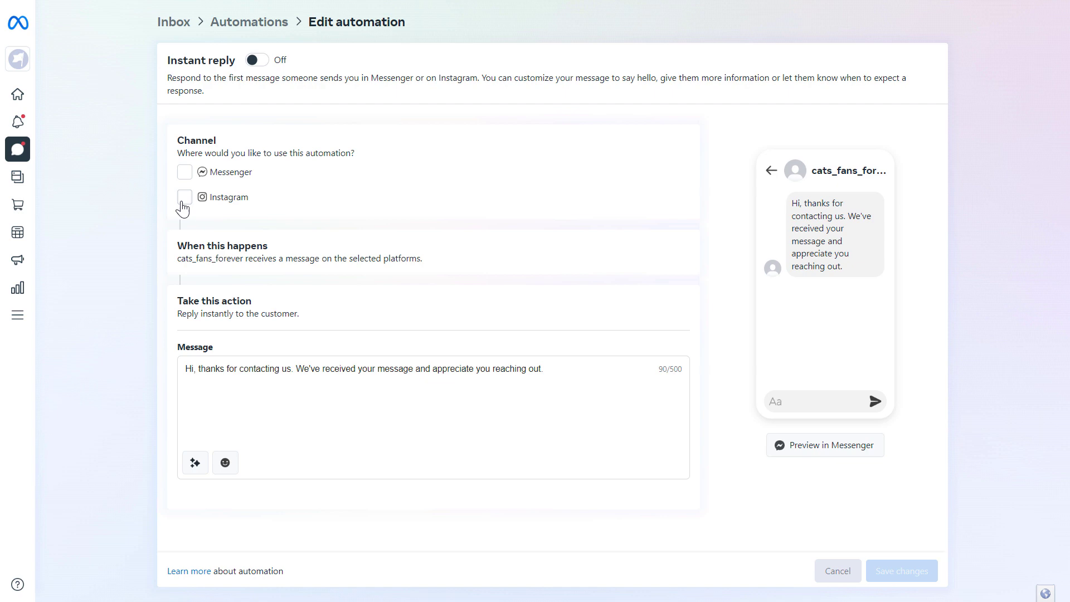
mouse_move(185, 186)
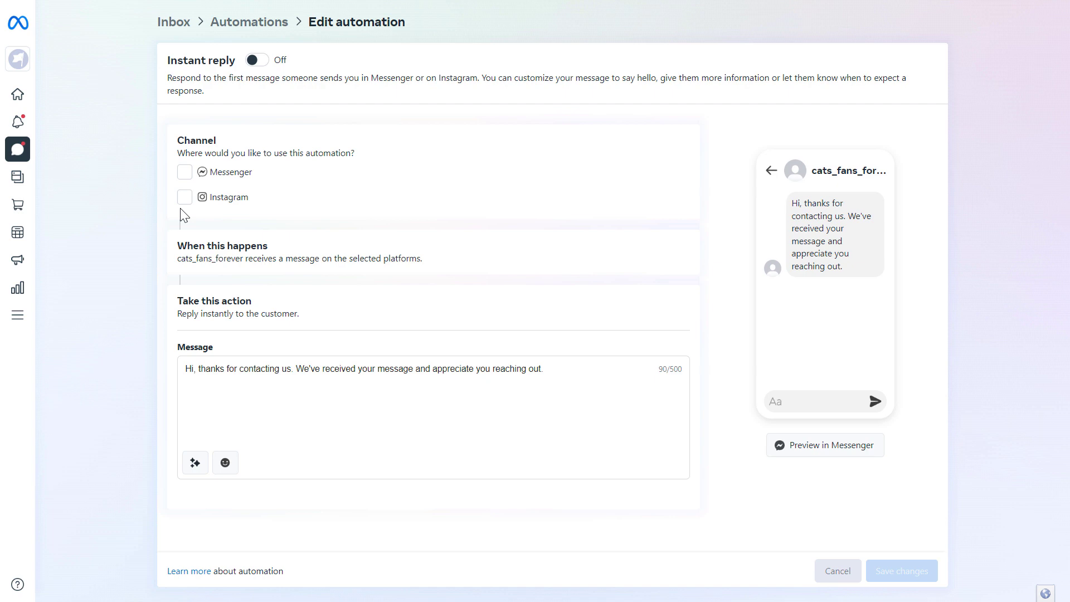
left_click(185, 172)
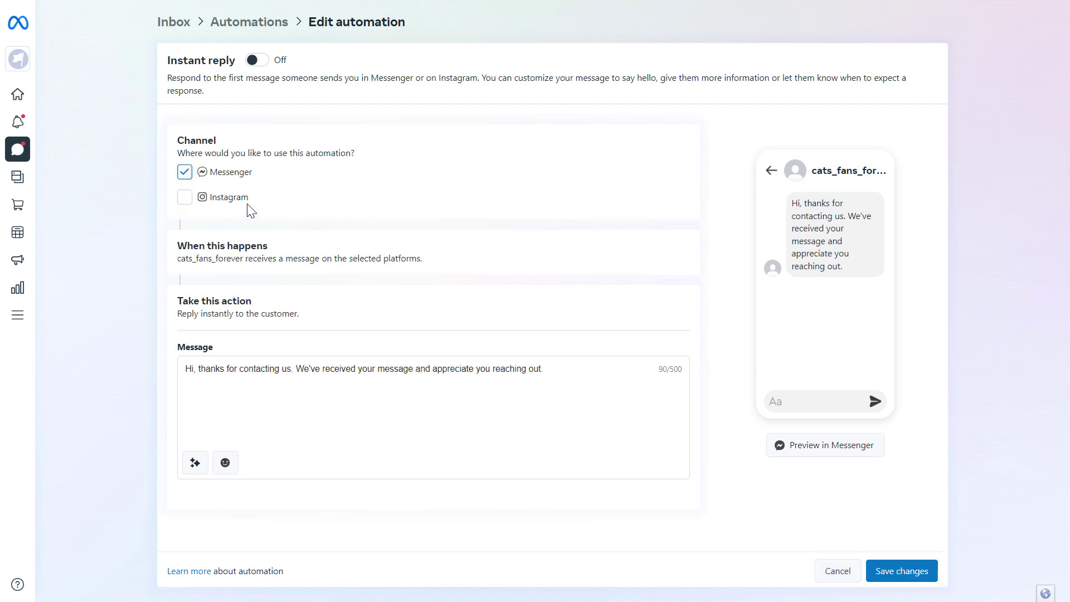
mouse_move(902, 533)
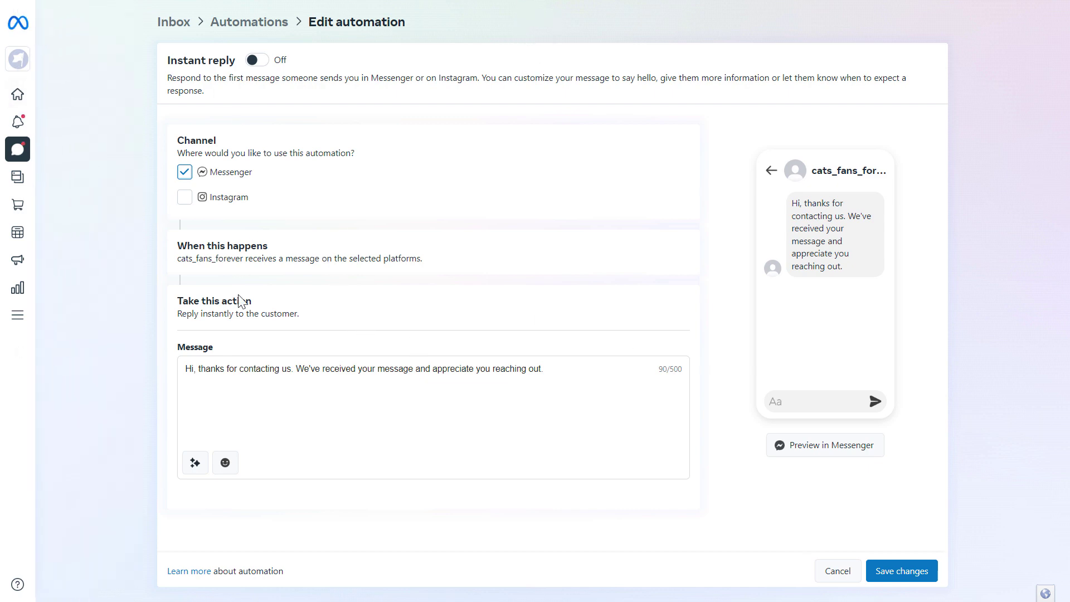
mouse_move(218, 82)
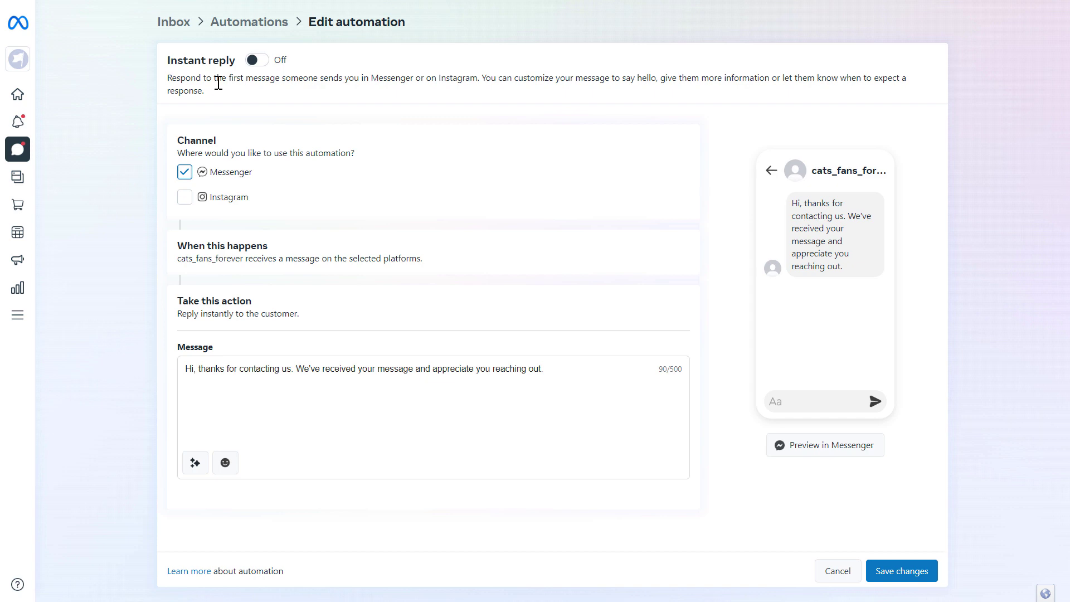
mouse_move(307, 92)
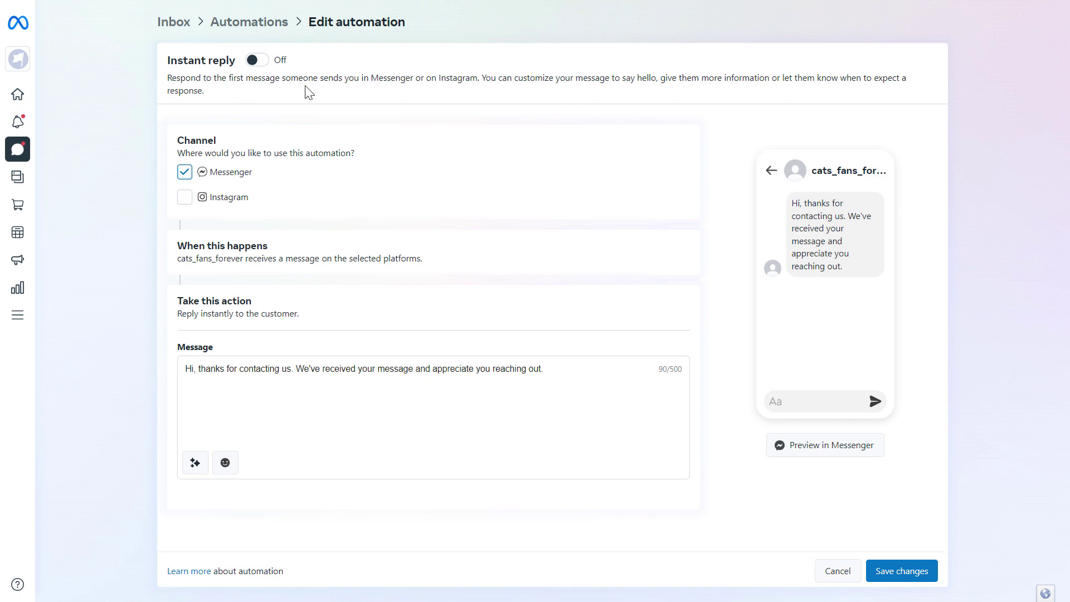
mouse_move(386, 95)
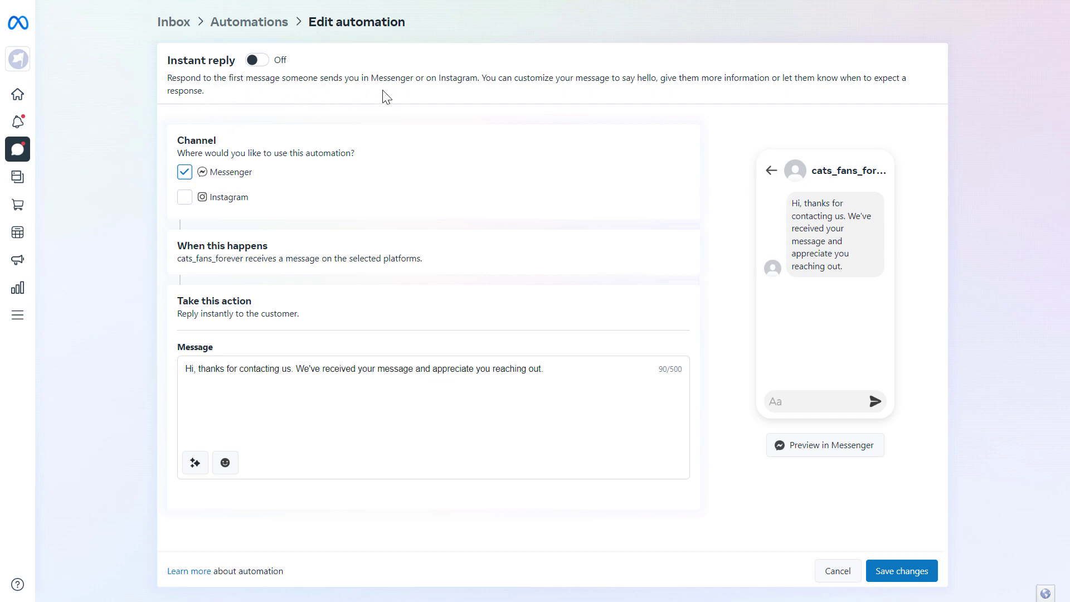
mouse_move(468, 93)
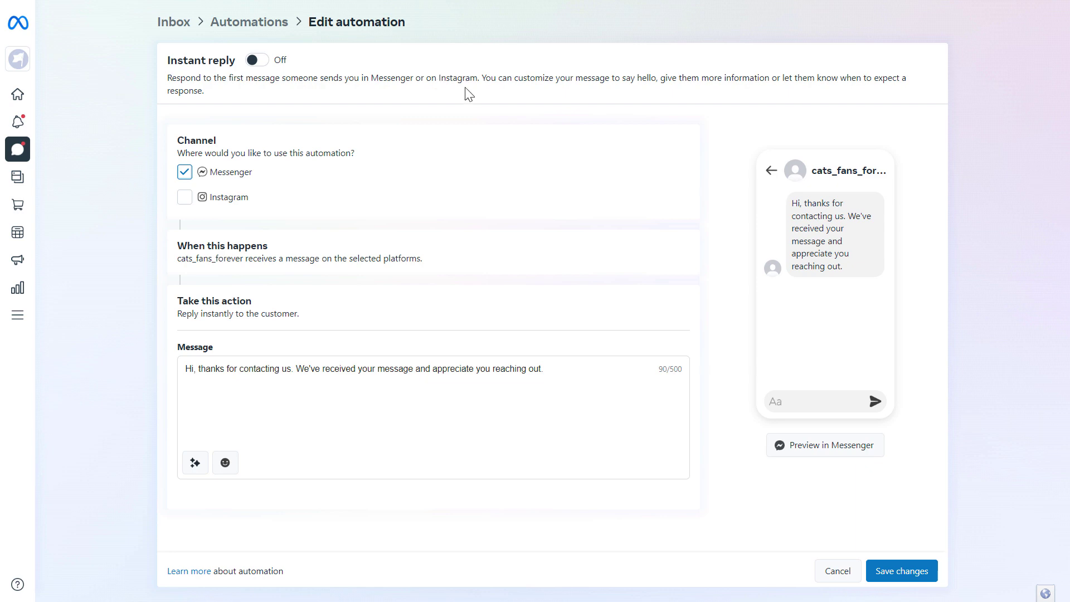
mouse_move(701, 309)
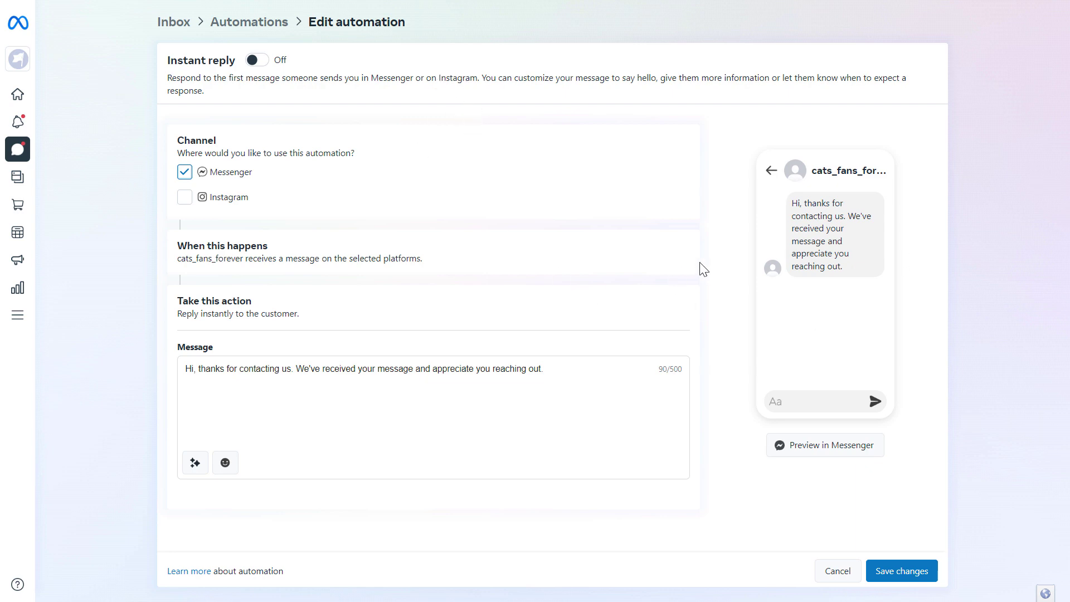
mouse_move(380, 203)
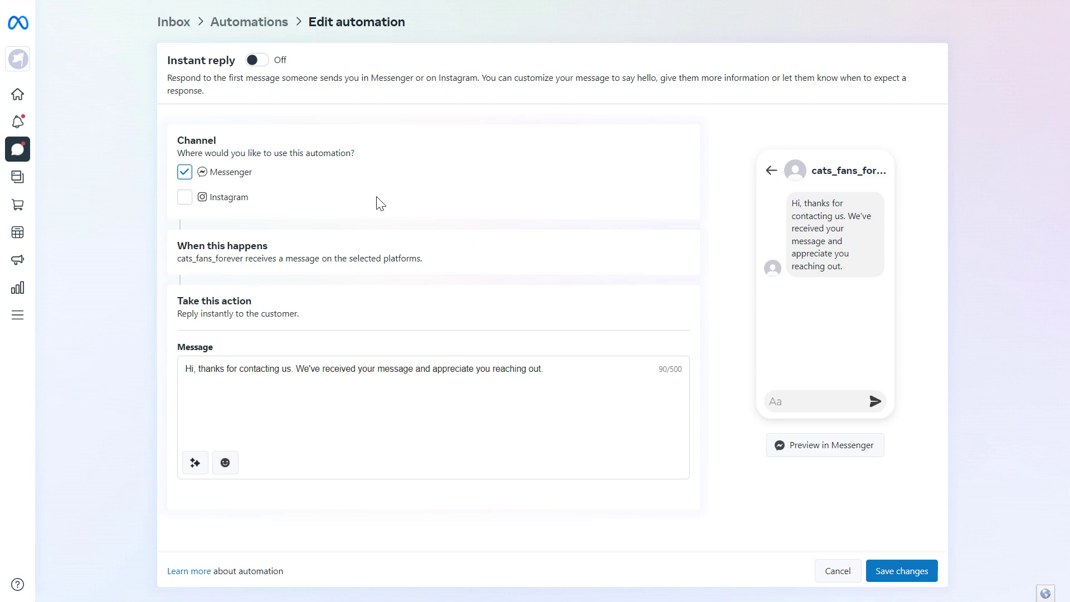
mouse_move(490, 78)
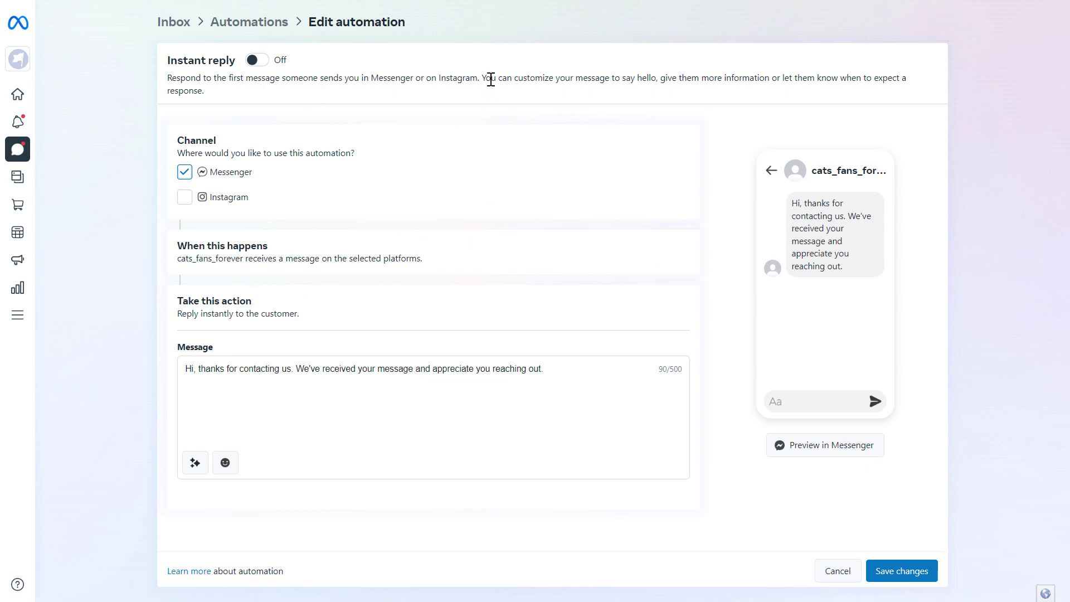
mouse_move(635, 93)
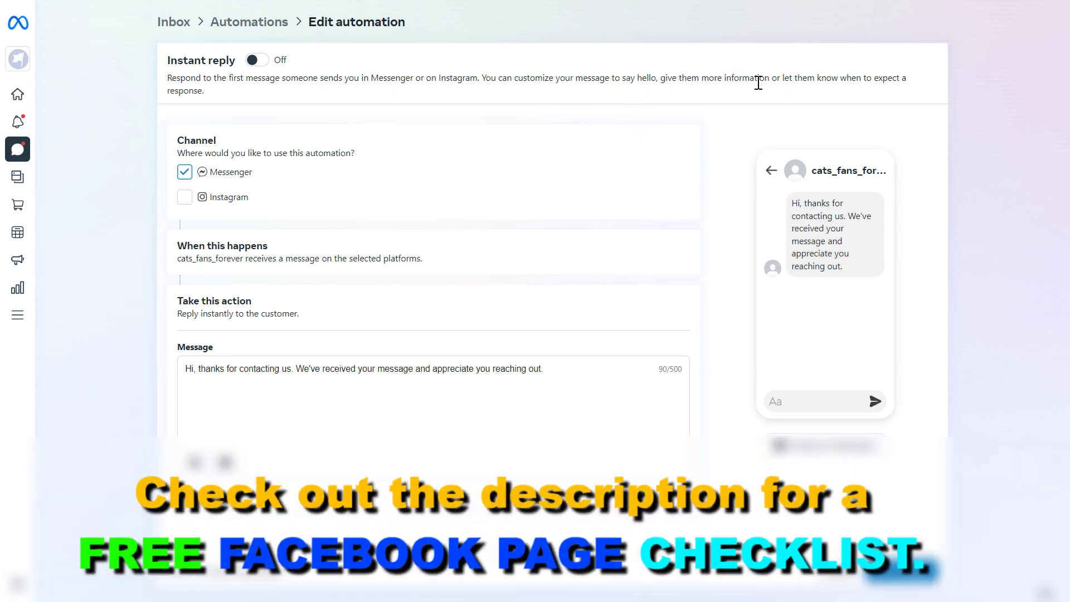
mouse_move(767, 82)
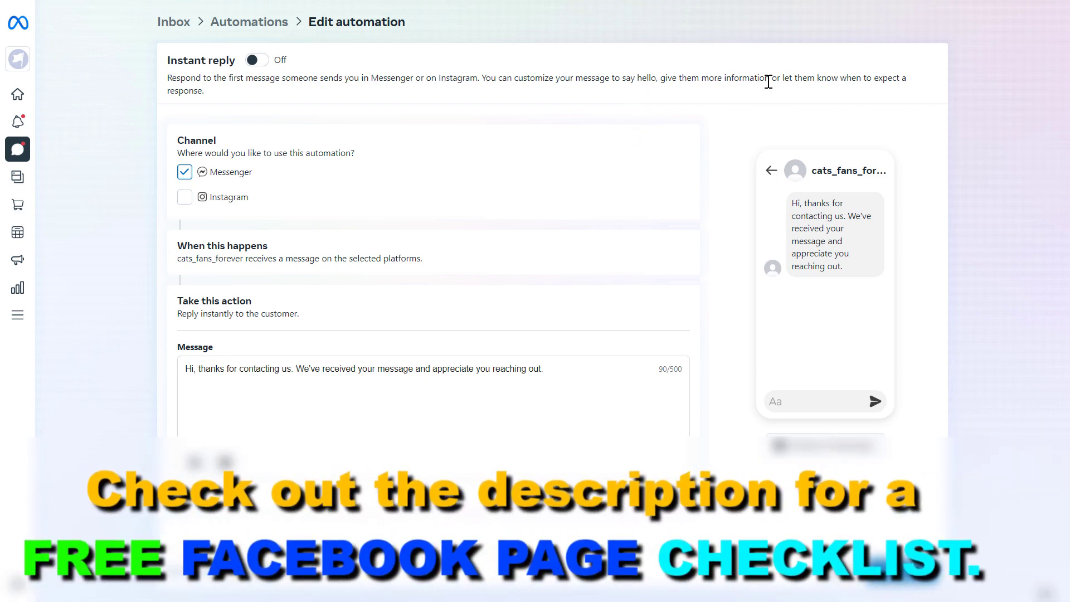
mouse_move(890, 79)
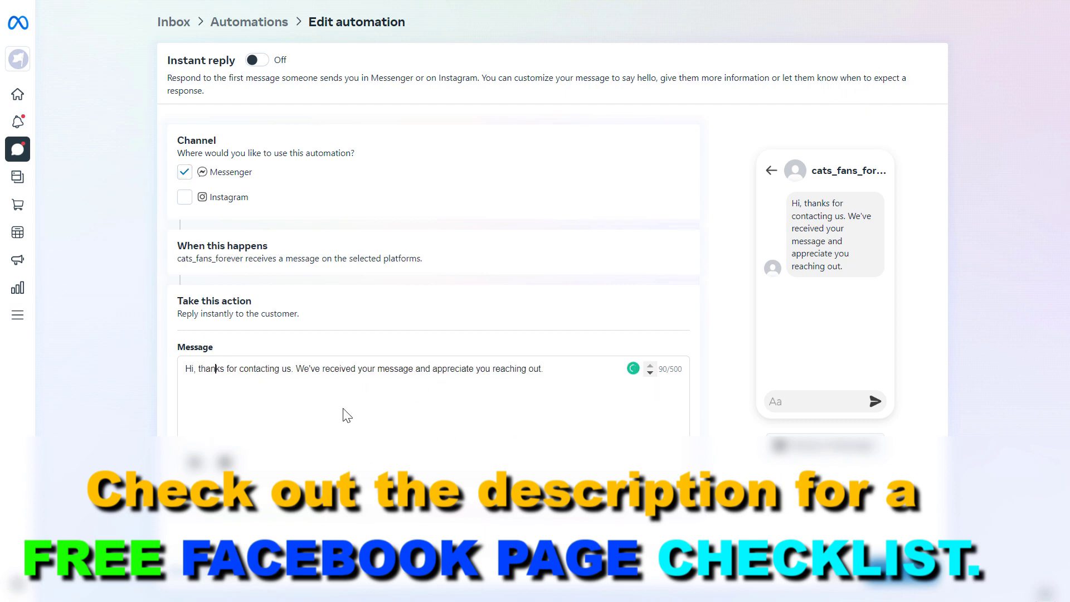
mouse_move(399, 398)
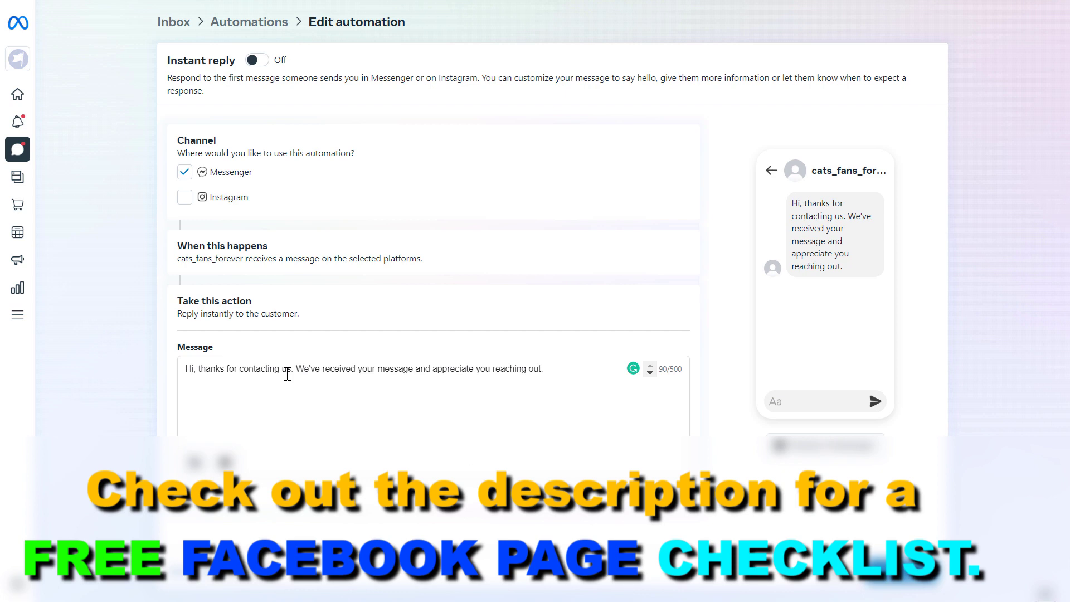
mouse_move(561, 368)
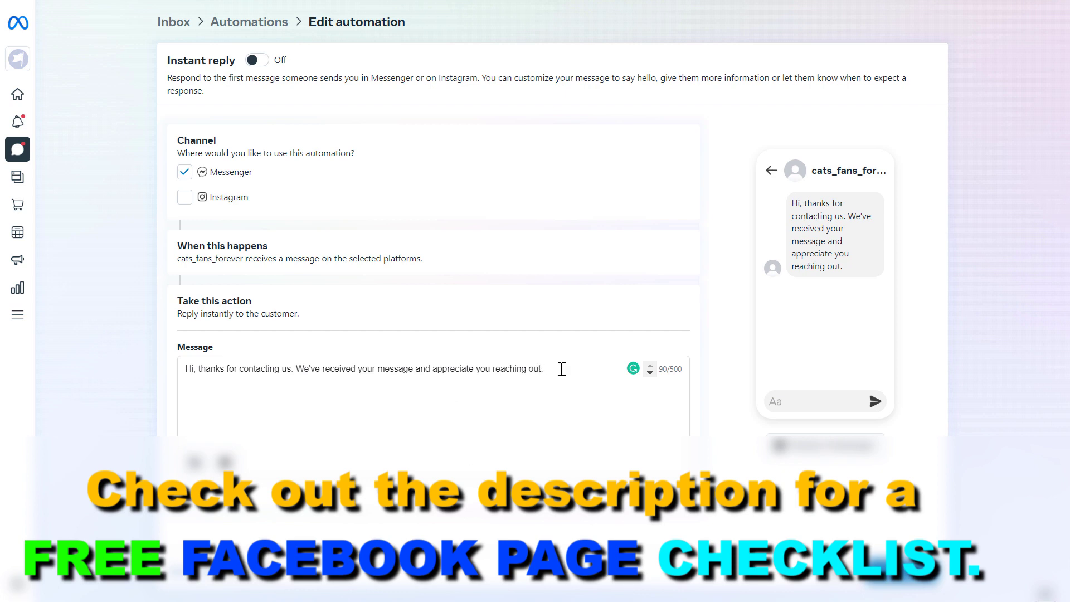
- Append 'We will reply in less than 24 hours.' to the Instant reply message
type("We will")
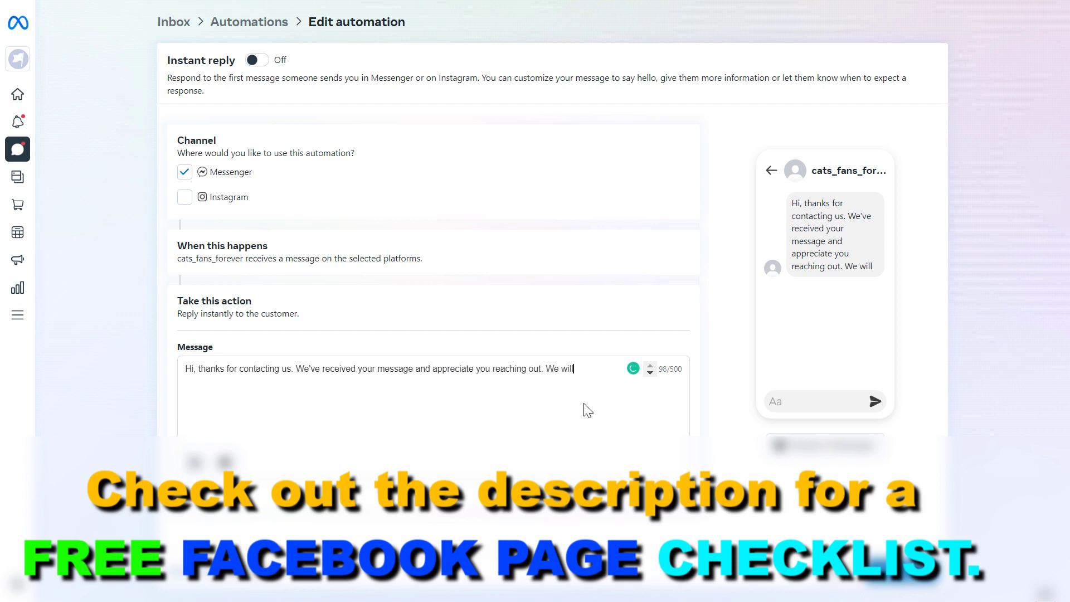
type("reply in less")
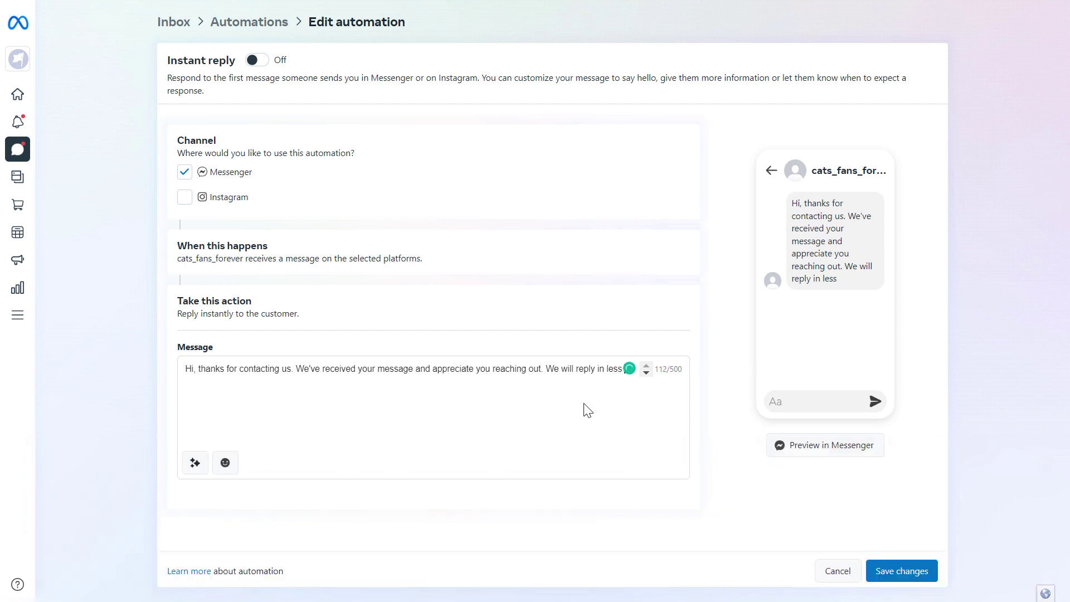
type("than 24 hours.")
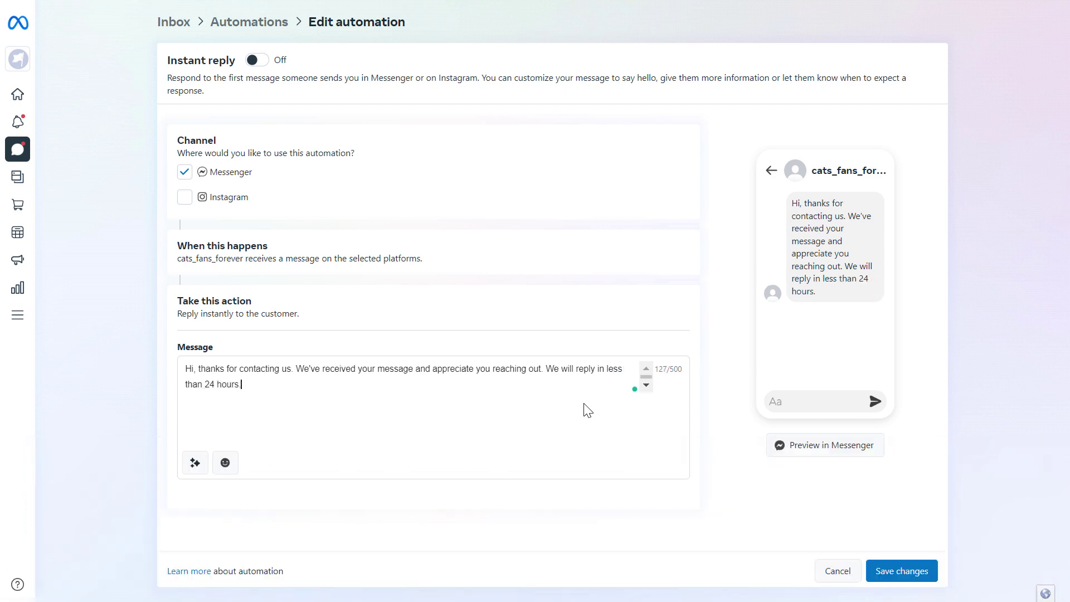
mouse_move(309, 419)
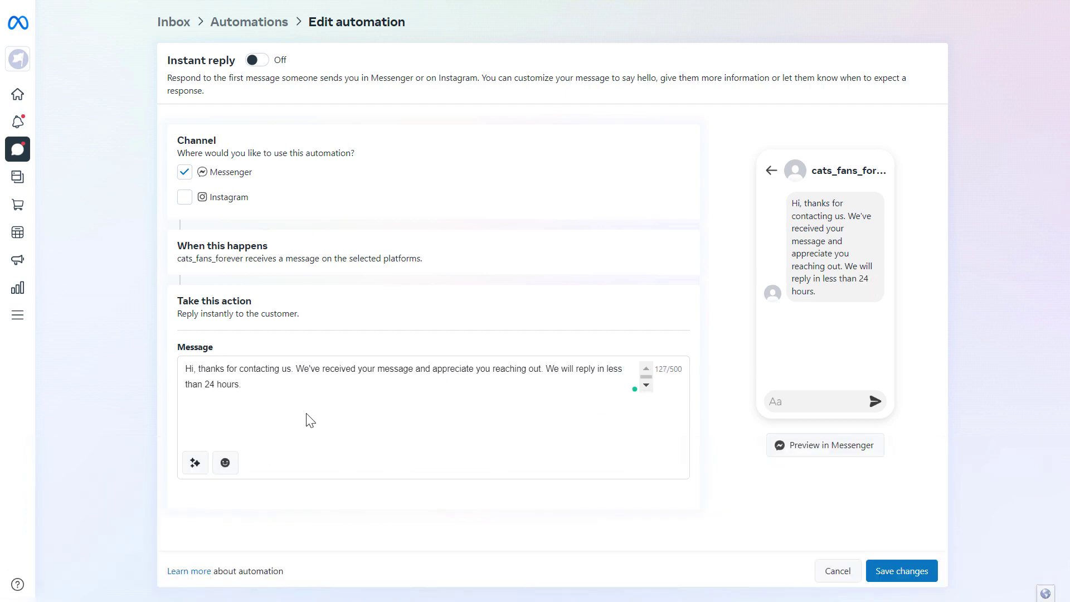
mouse_move(225, 463)
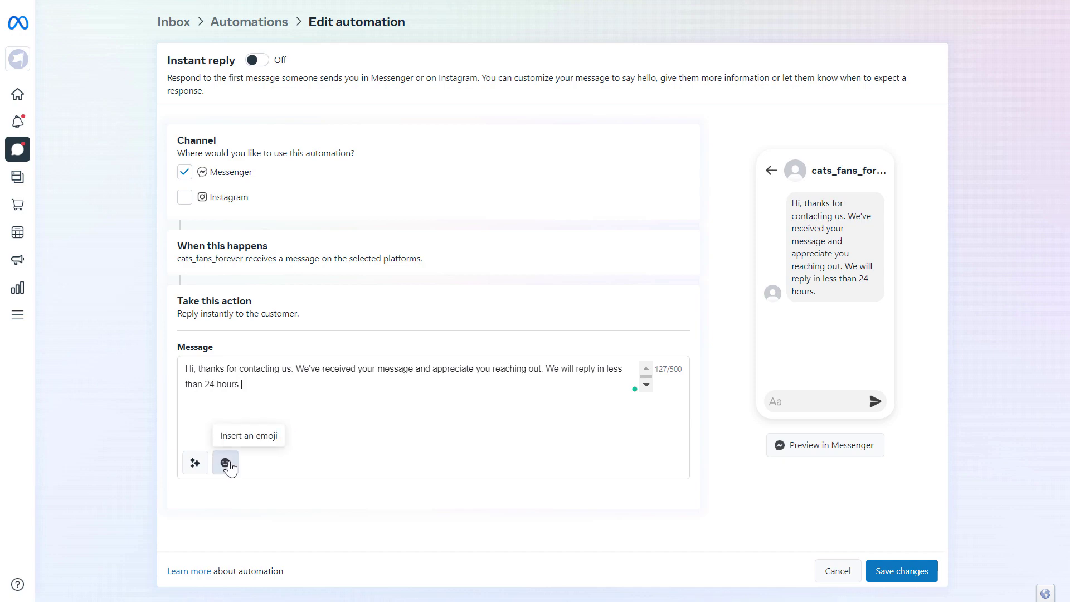
mouse_move(195, 462)
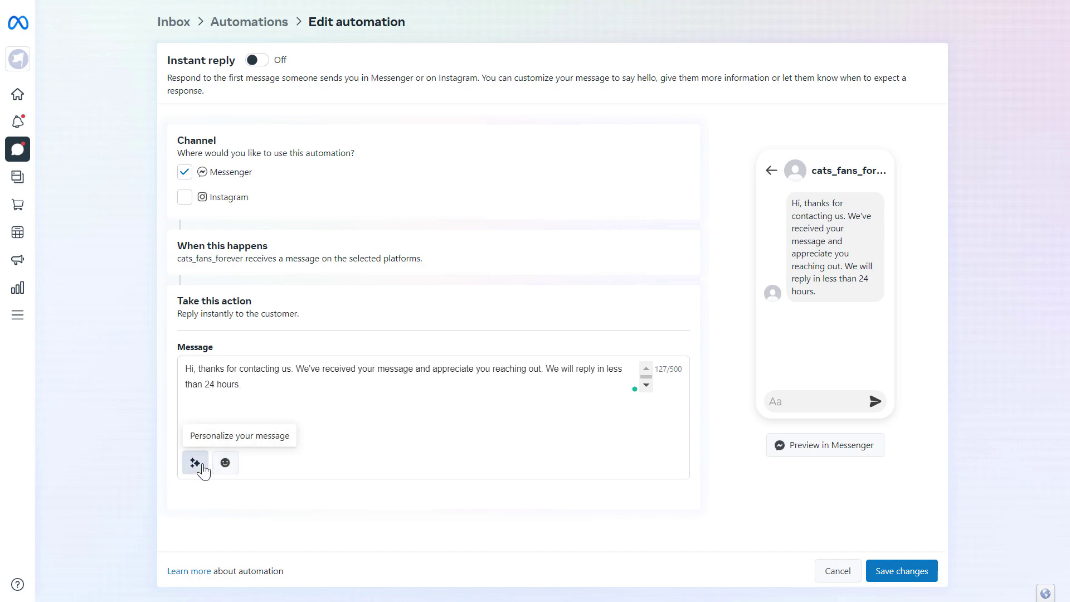
left_click(195, 462)
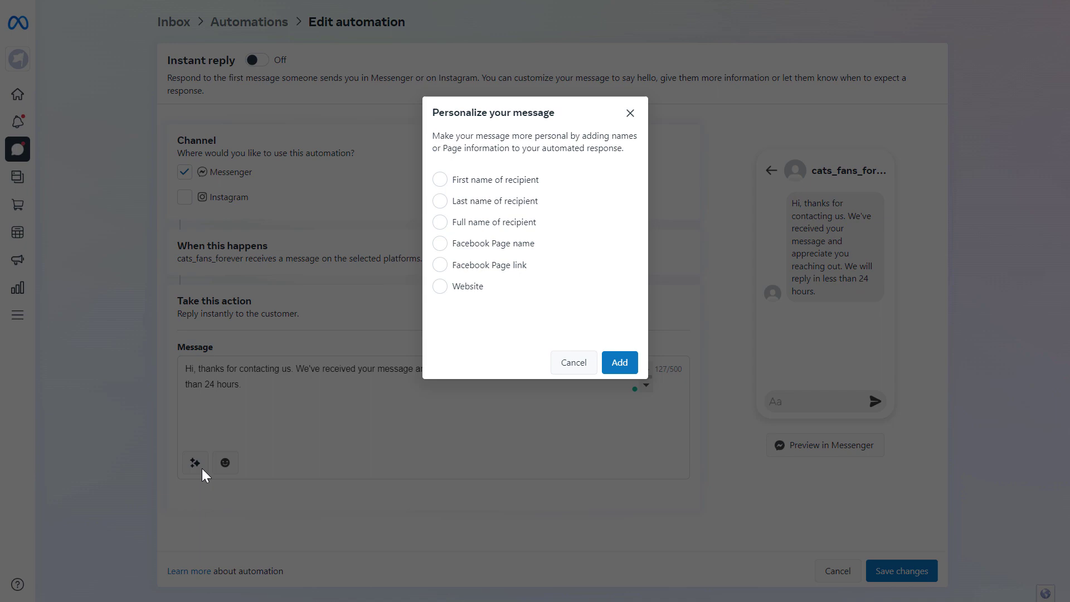
mouse_move(442, 217)
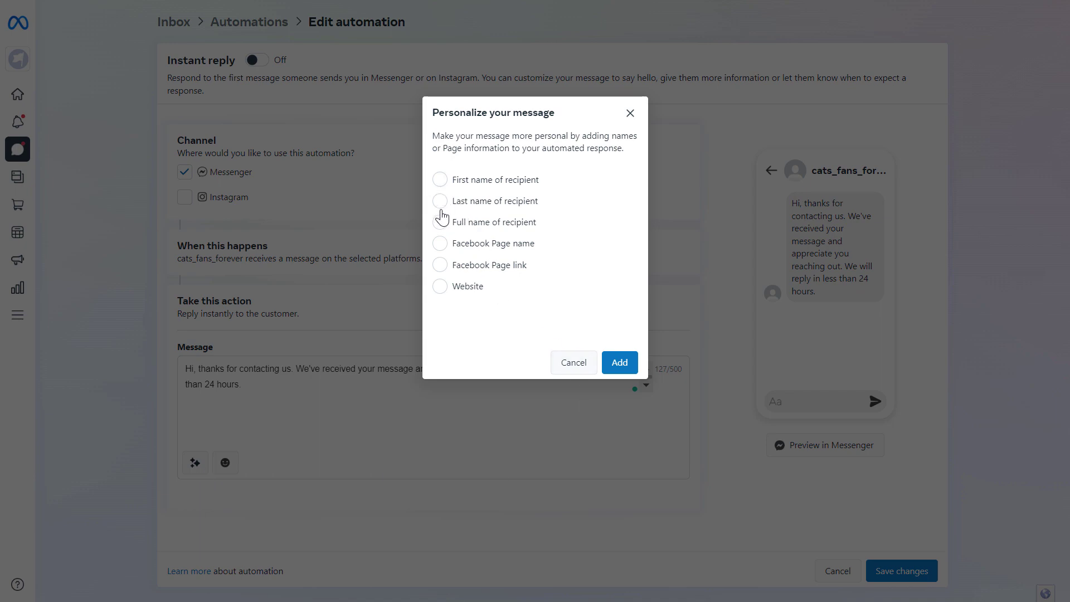
left_click(573, 363)
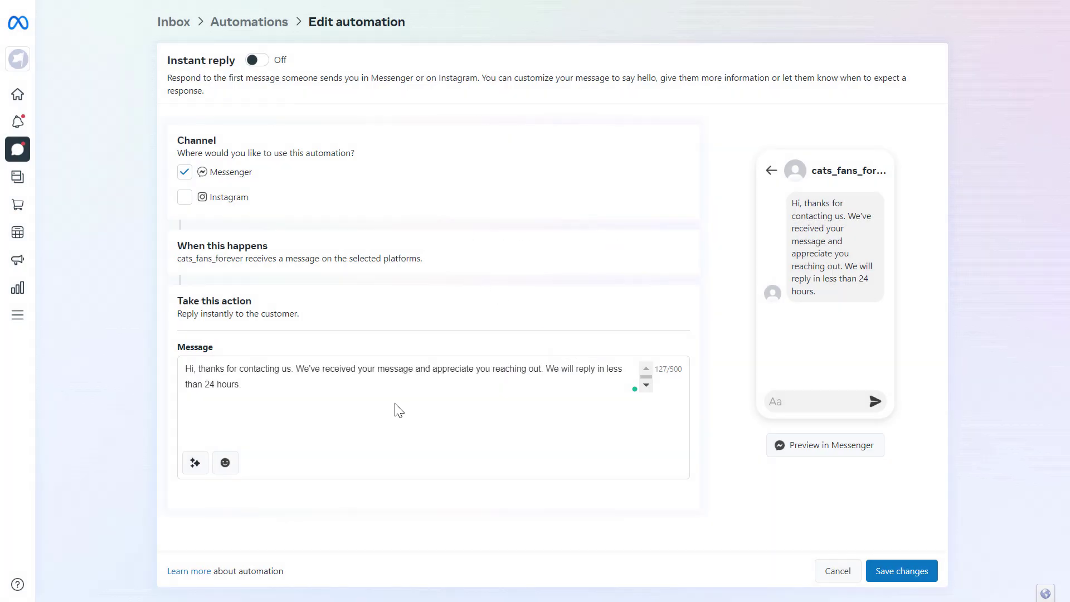
mouse_move(511, 344)
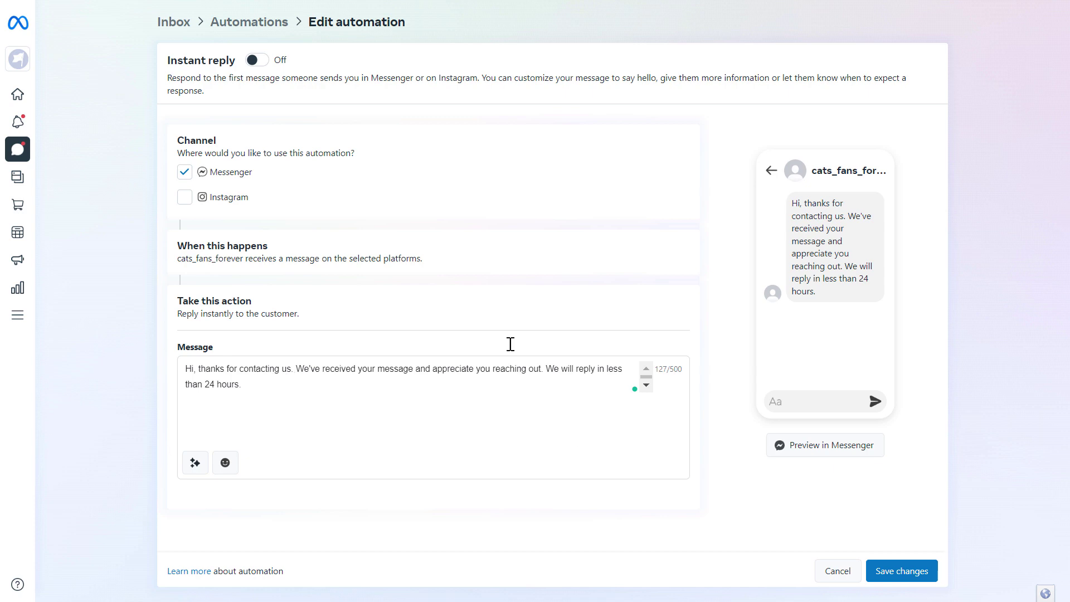
mouse_move(623, 276)
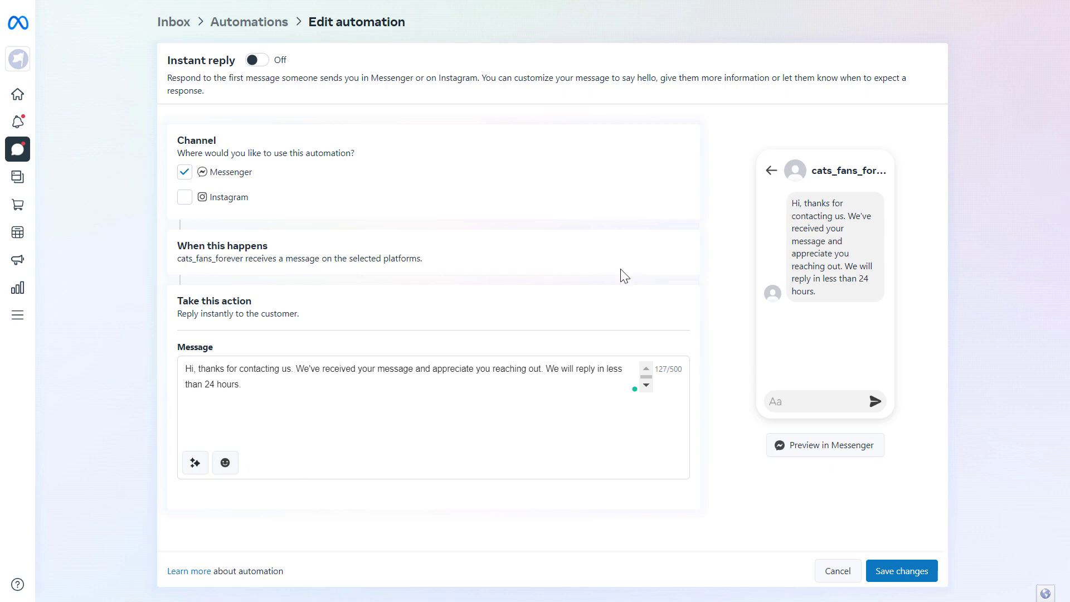
mouse_move(901, 571)
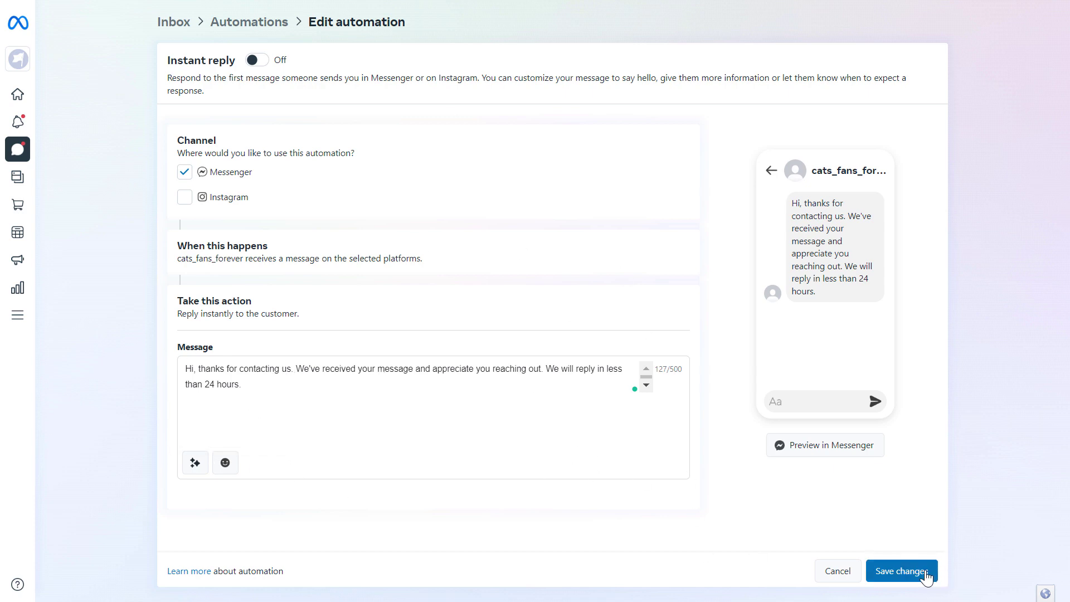
- Save the Instant reply changes so the Messenger automation switches on
left_click(256, 60)
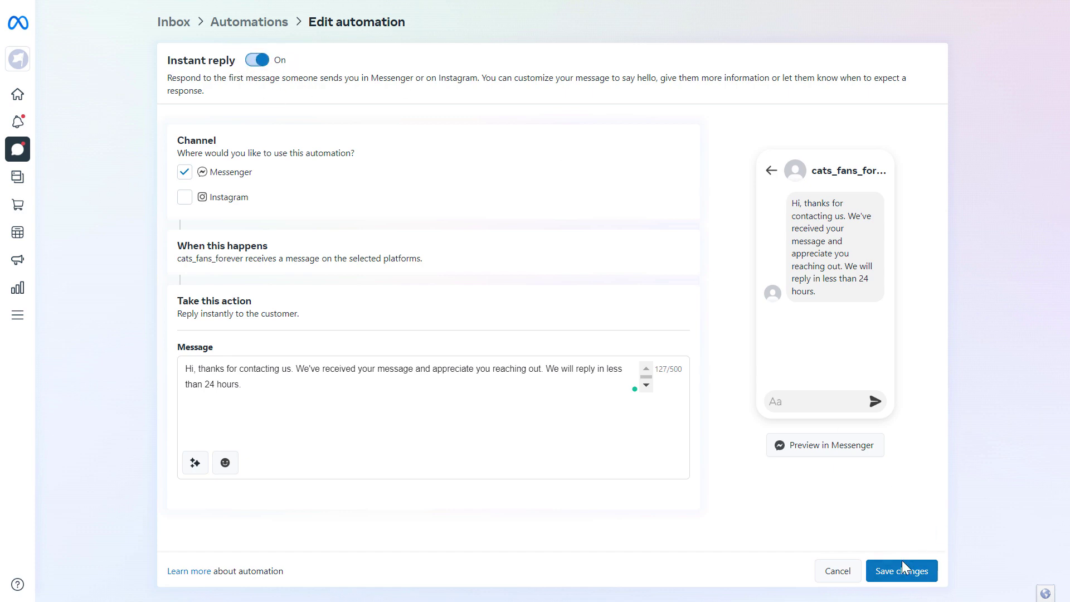
mouse_move(942, 559)
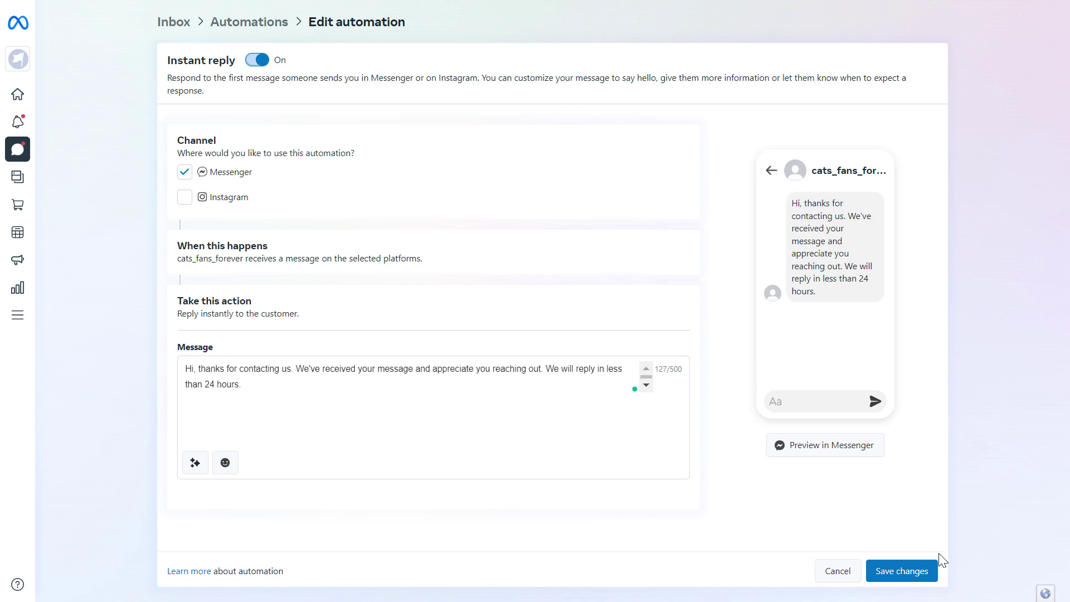
mouse_move(827, 368)
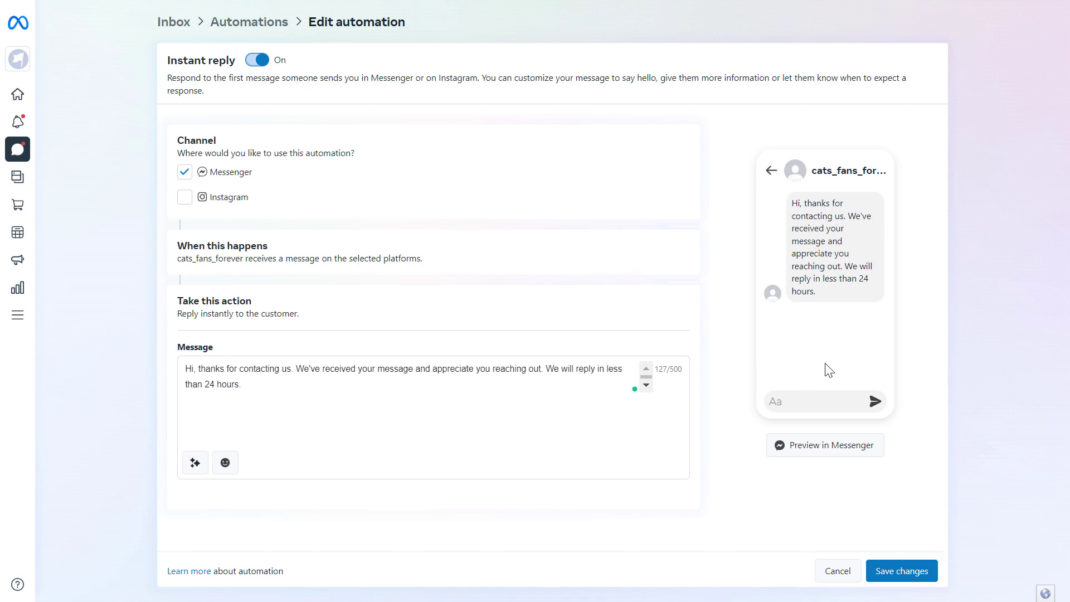
mouse_move(826, 298)
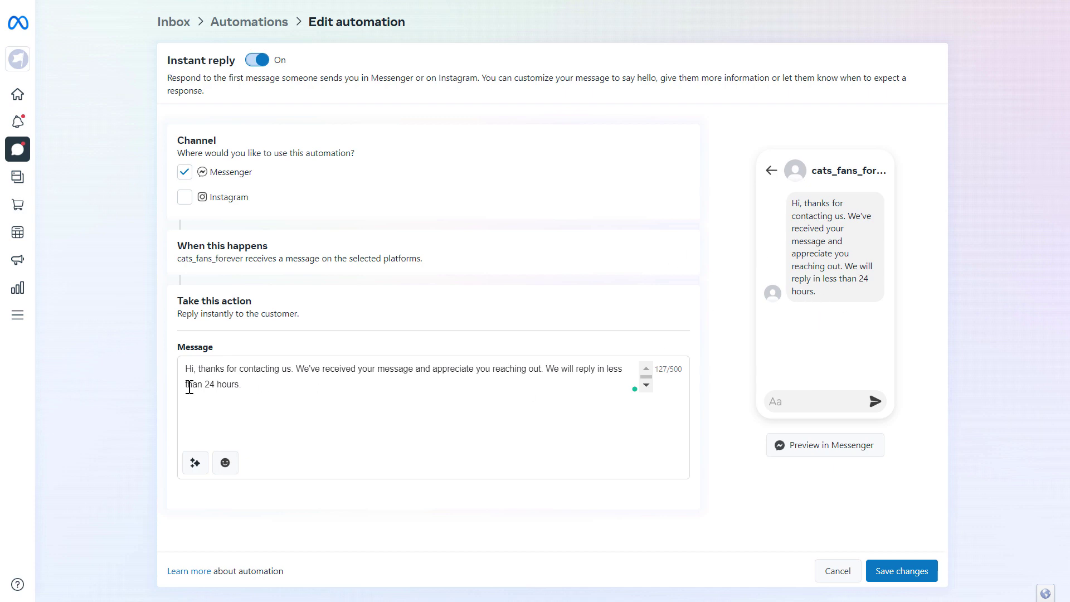
key("ctrl+a")
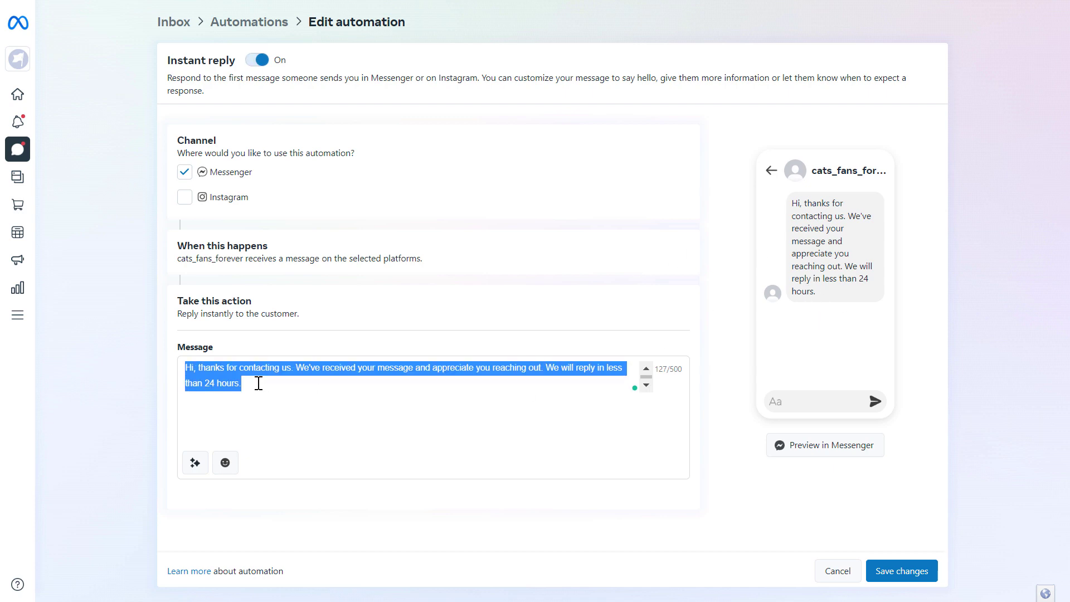
double_click(223, 383)
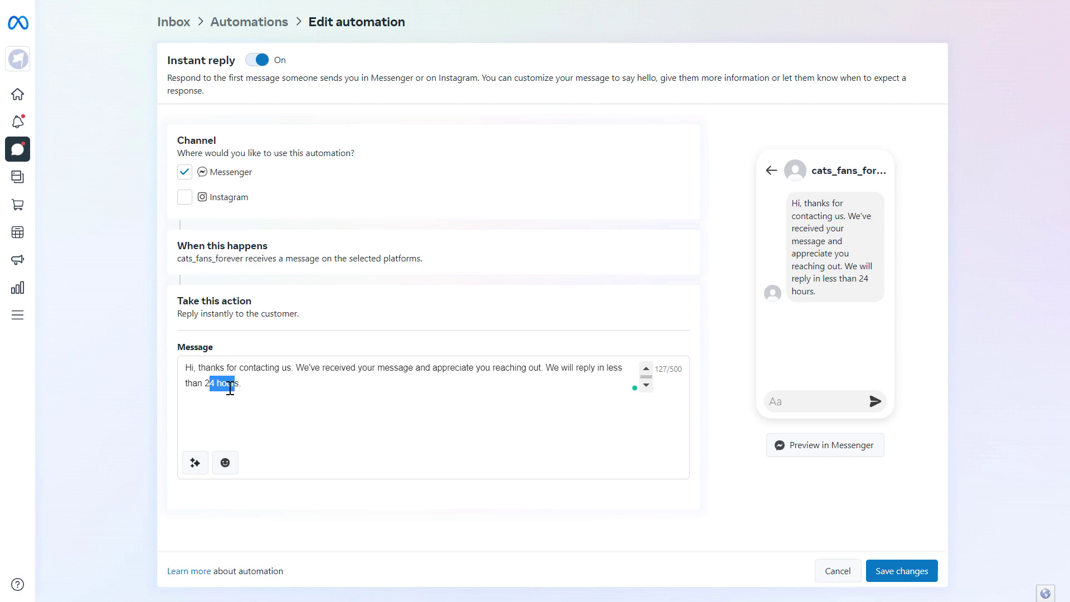
double_click(227, 383)
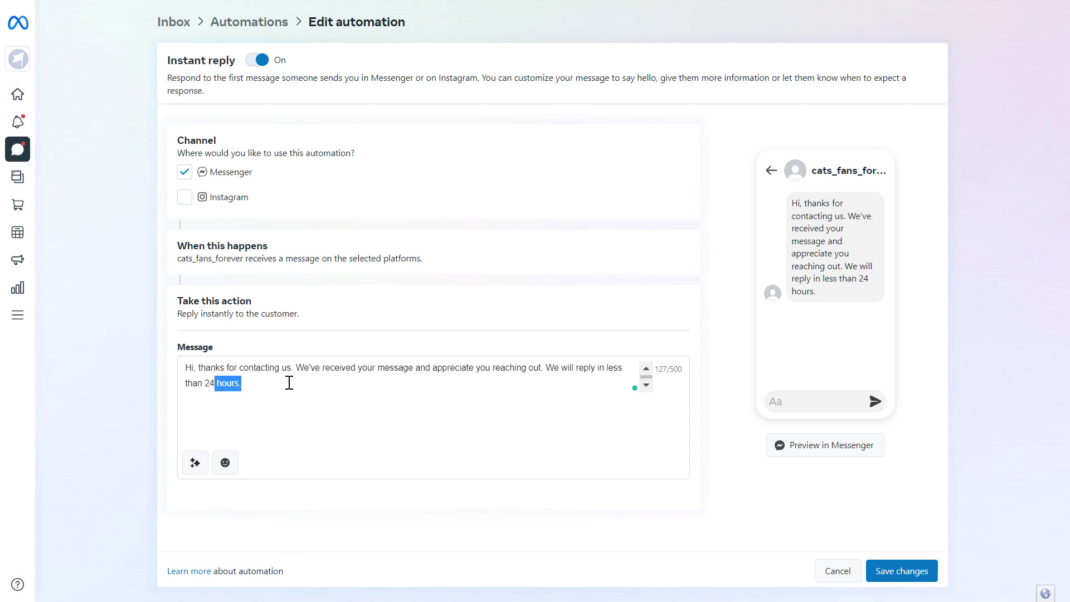
mouse_move(266, 411)
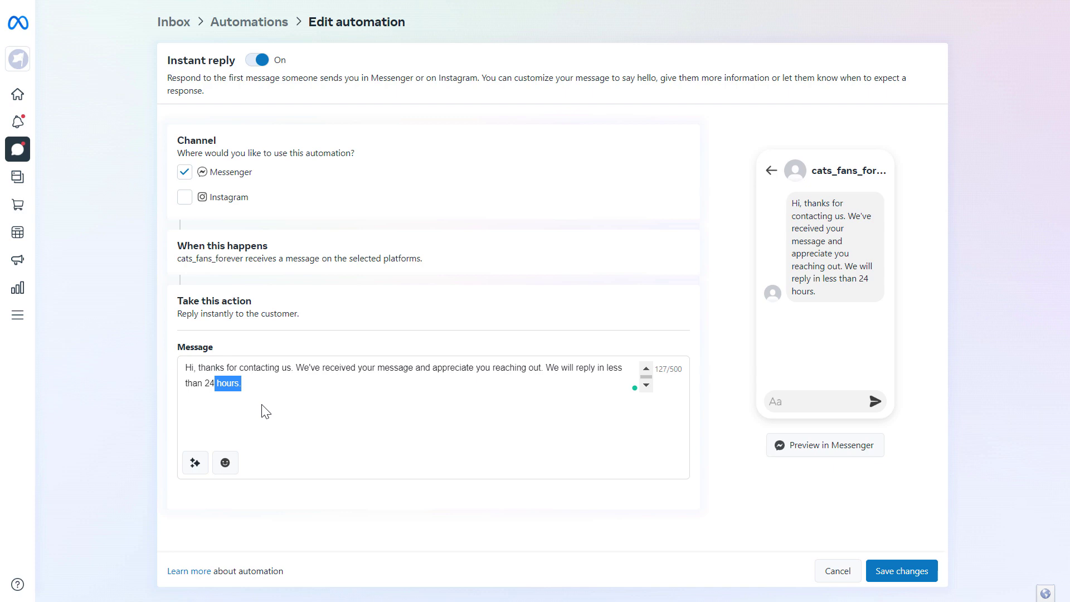
mouse_move(178, 330)
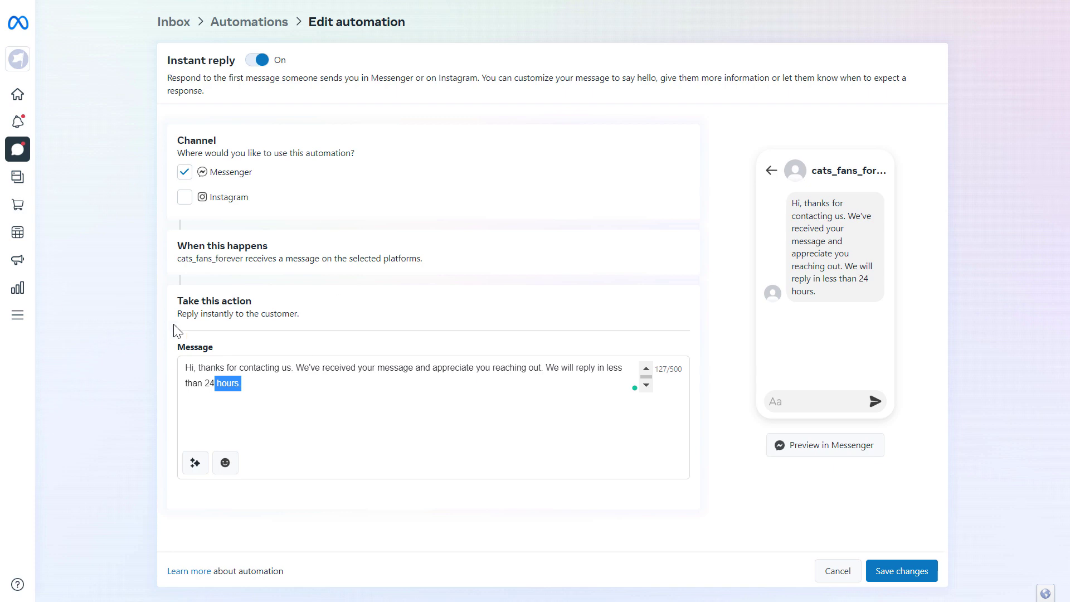